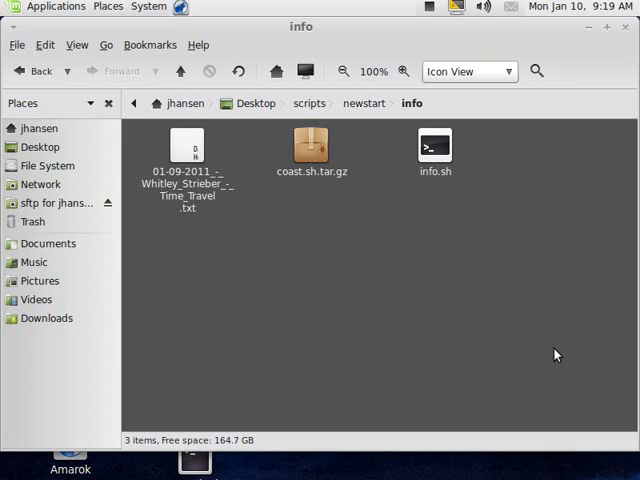
pyautogui.moveTo(380, 284)
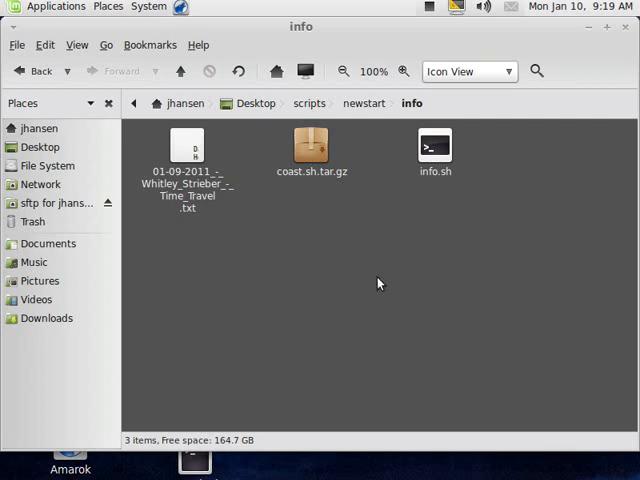
pyautogui.moveTo(436, 310)
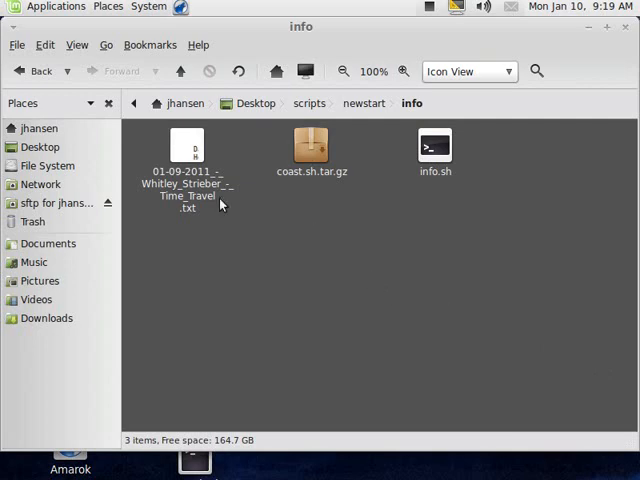
pyautogui.moveTo(156, 200)
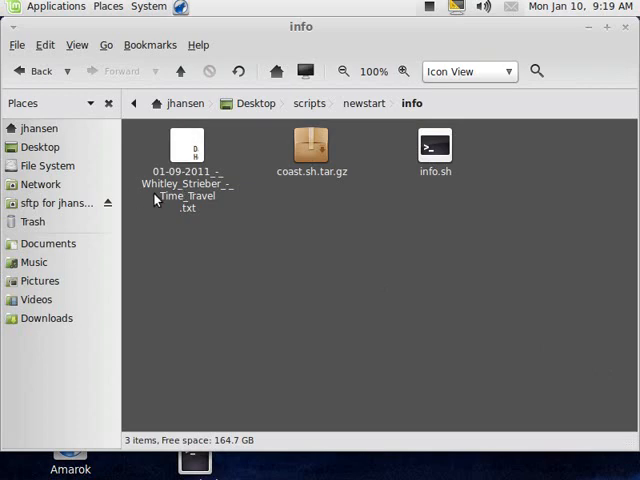
pyautogui.moveTo(308, 240)
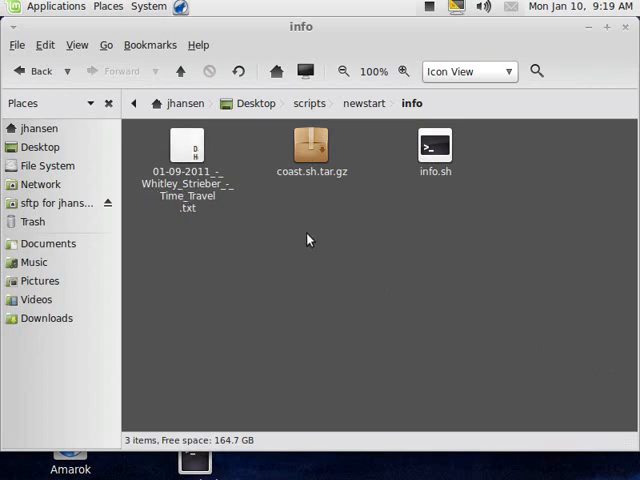
pyautogui.moveTo(320, 244)
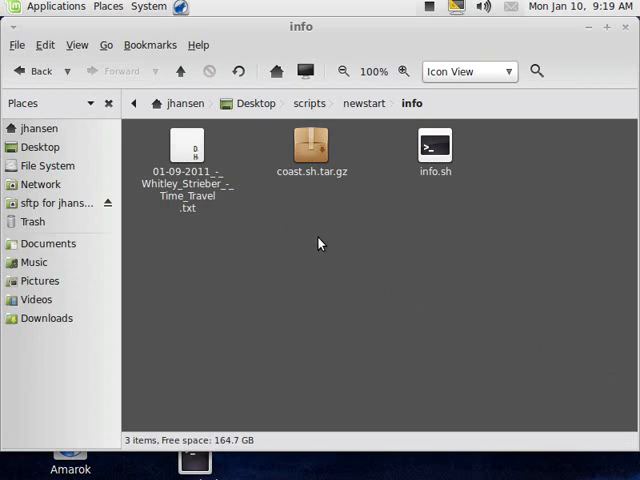
pyautogui.moveTo(322, 256)
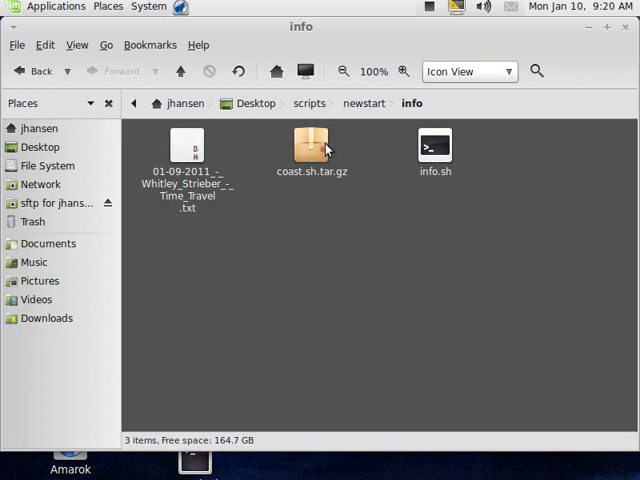
# Extract coast.sh.tar.gz into the info folder with Extract Here
pyautogui.click(312, 148)
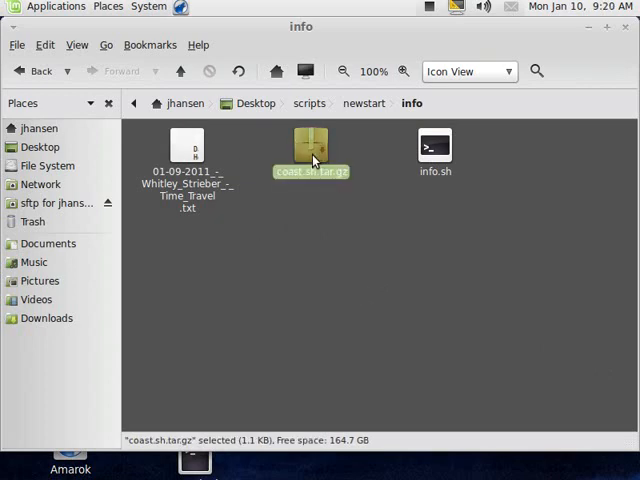
pyautogui.rightClick(312, 150)
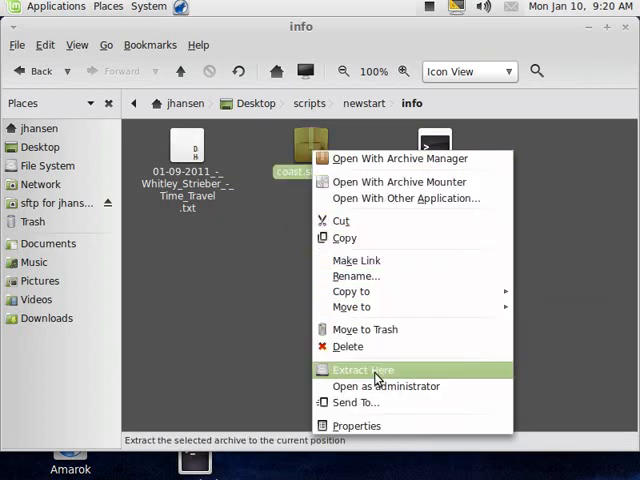
pyautogui.click(362, 368)
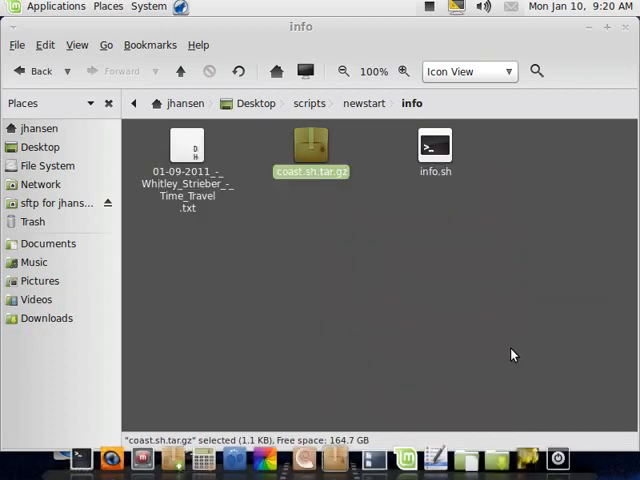
# Open the extracted coast.sh script in the text editor
pyautogui.rightClick(310, 148)
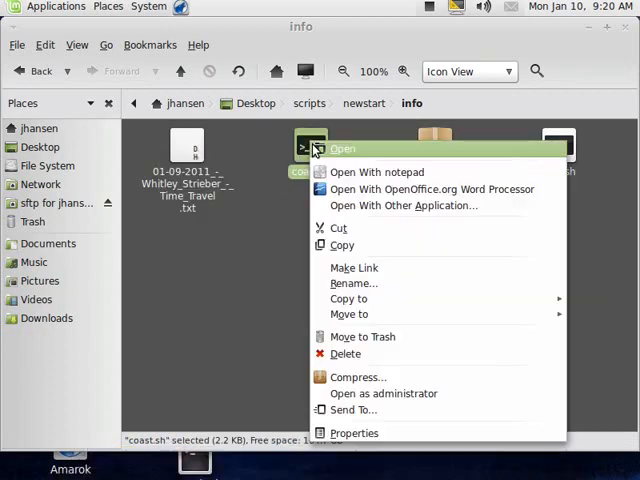
pyautogui.click(344, 148)
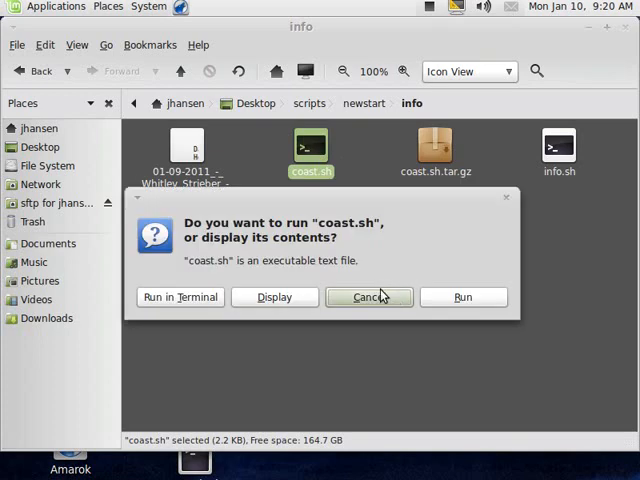
pyautogui.click(368, 296)
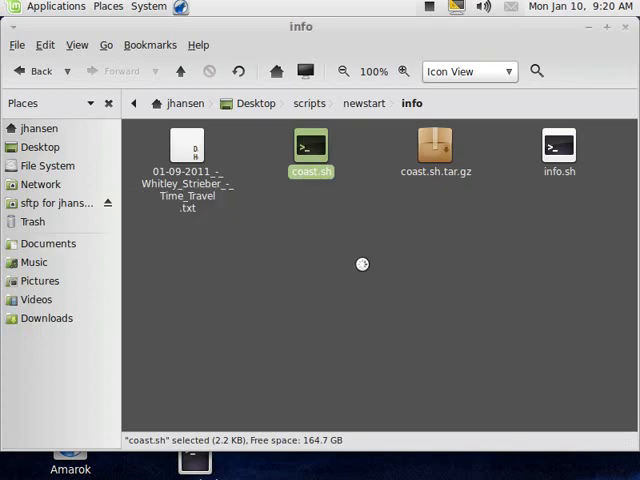
pyautogui.doubleClick(312, 148)
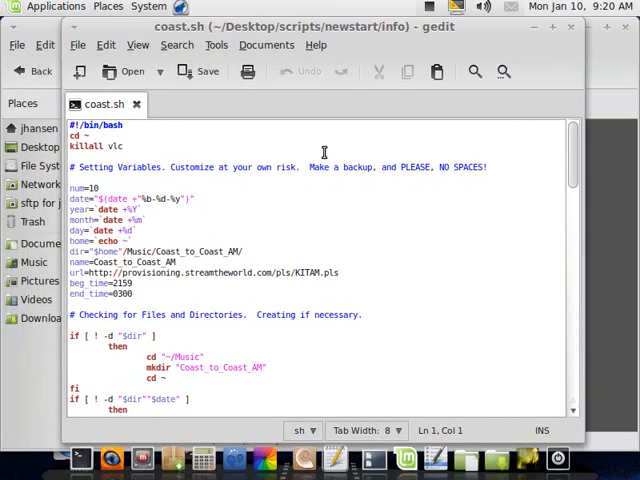
pyautogui.scroll(-3)
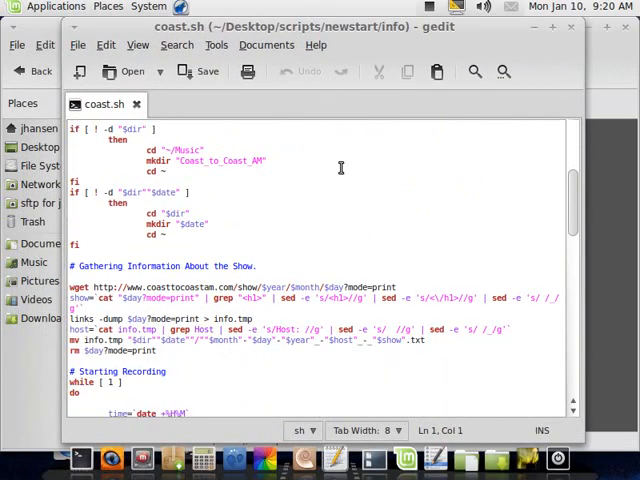
pyautogui.scroll(-3)
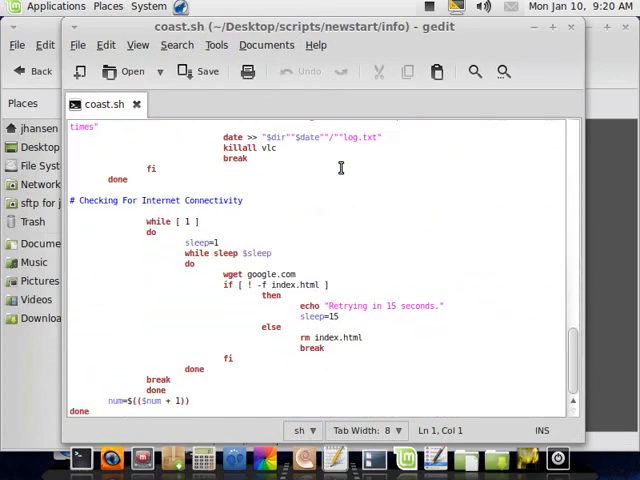
pyautogui.scroll(3)
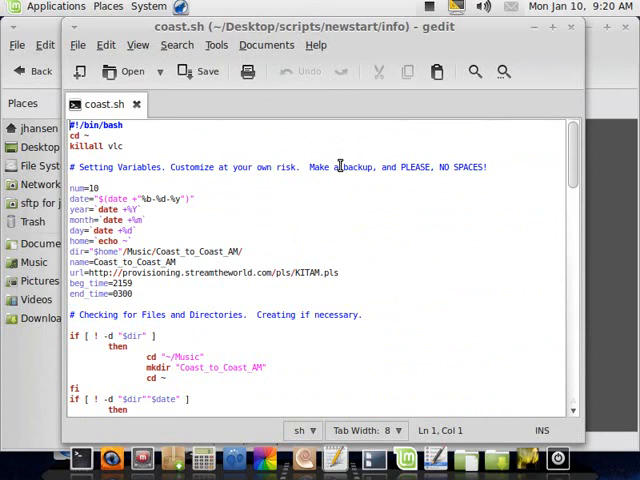
pyautogui.moveTo(284, 190)
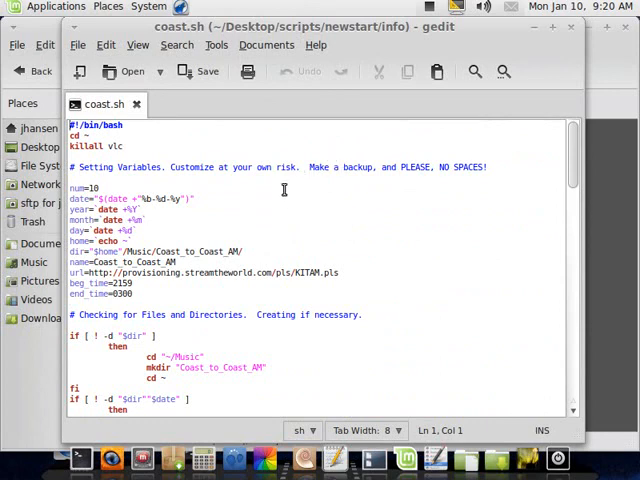
pyautogui.scroll(-3)
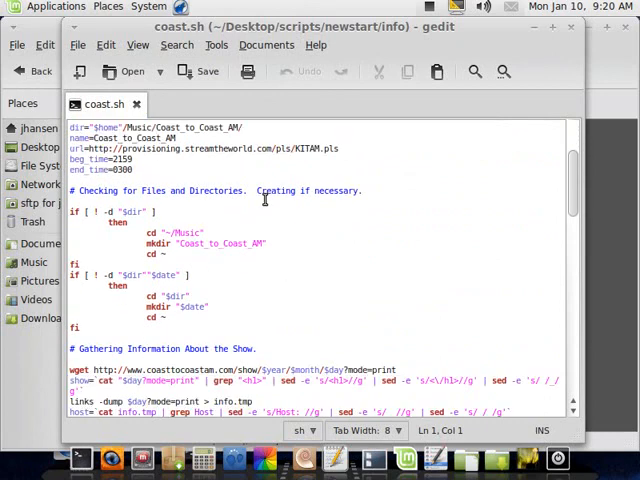
pyautogui.scroll(-3)
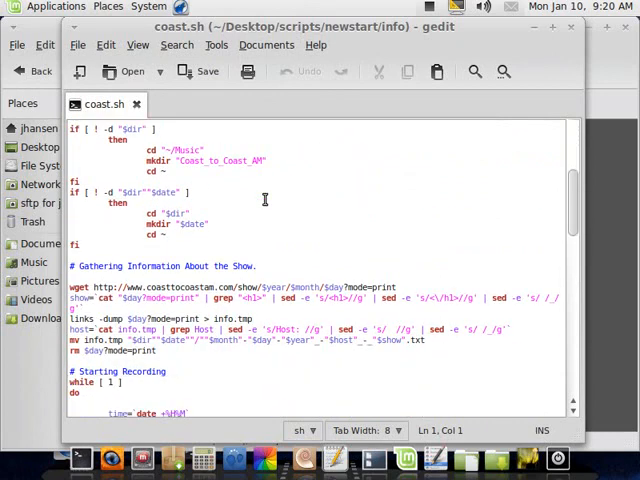
pyautogui.scroll(3)
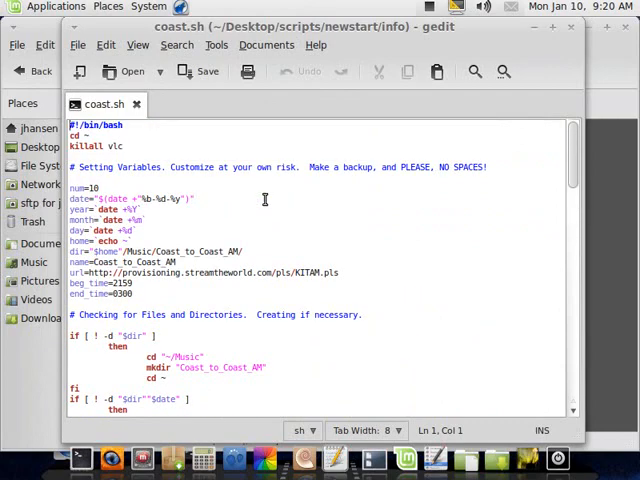
pyautogui.scroll(-3)
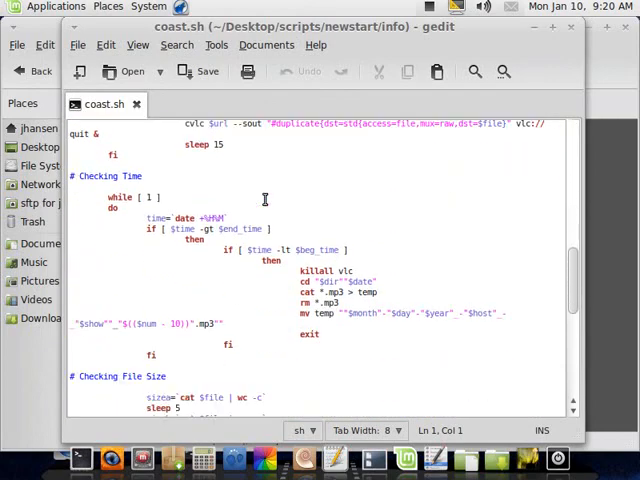
pyautogui.scroll(3)
pyautogui.write('H')
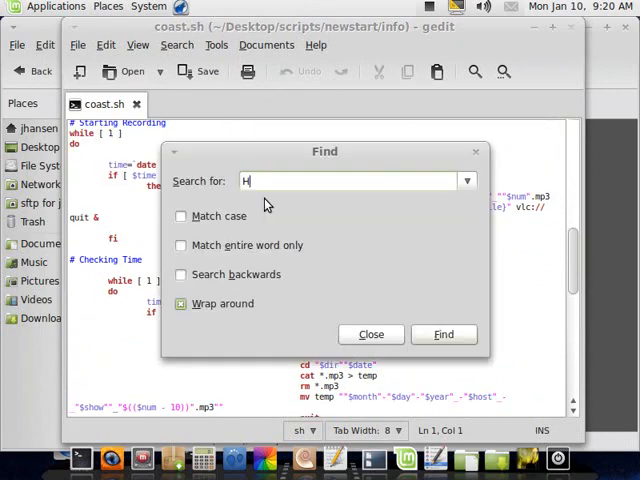
# Search coast.sh for 'Host' and begin editing the script near the match
pyautogui.write('ost')
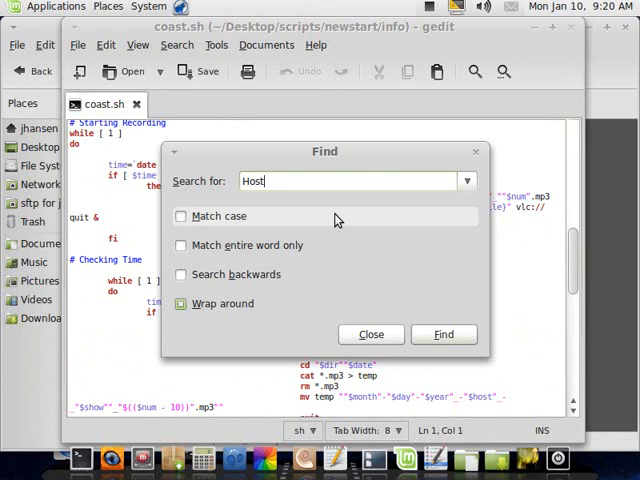
pyautogui.click(444, 334)
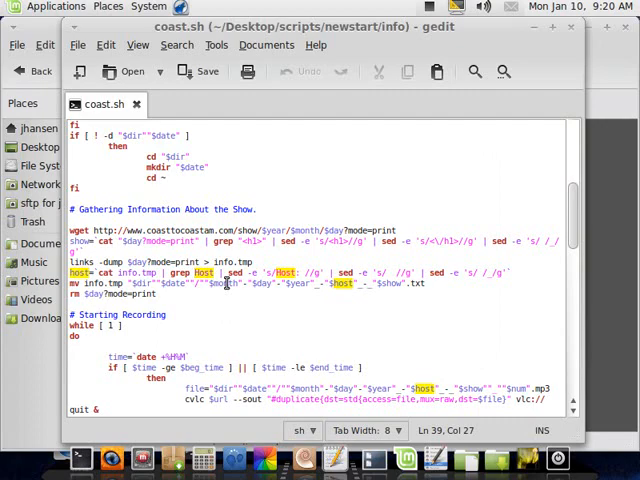
pyautogui.scroll(3)
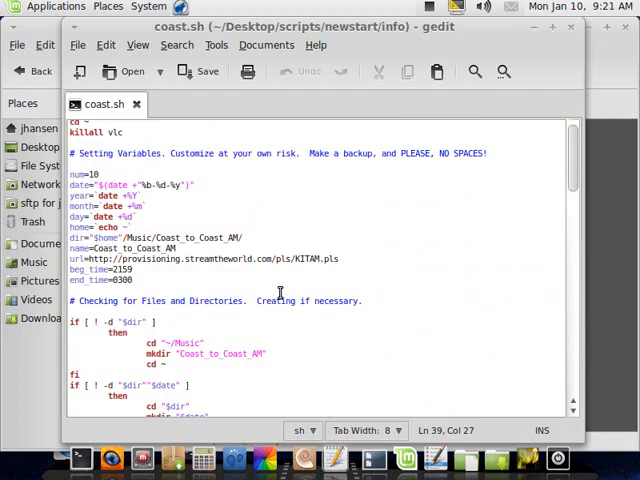
pyautogui.scroll(-3)
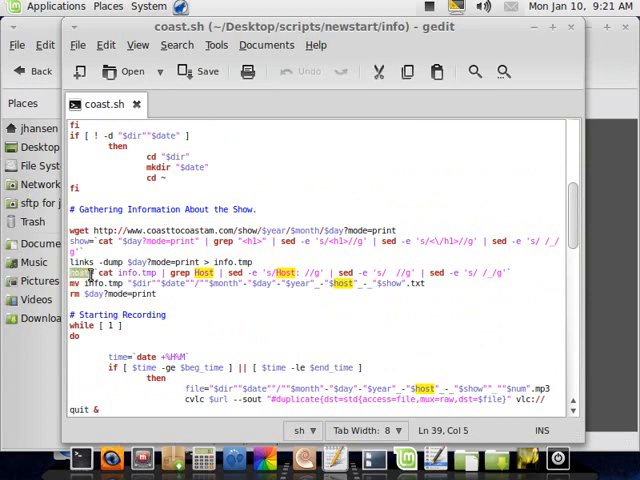
pyautogui.press('BackSpace')
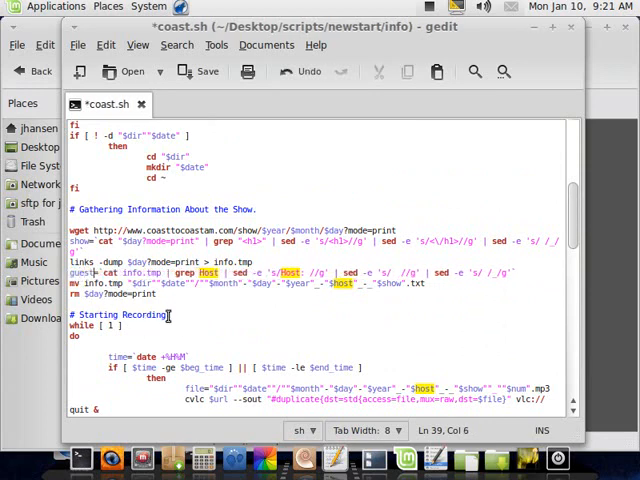
pyautogui.click(208, 272)
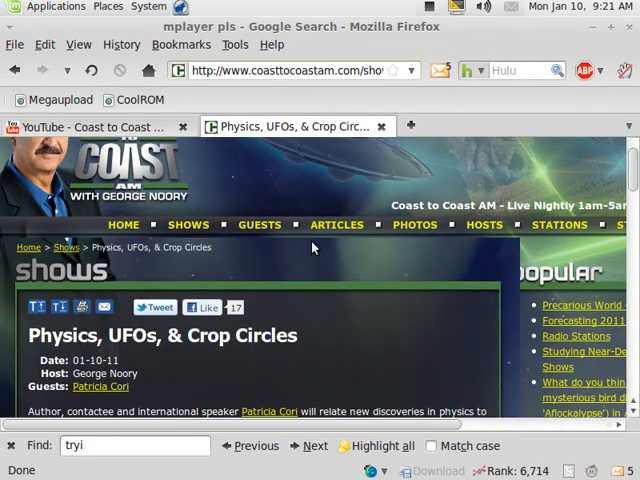
pyautogui.scroll(-3)
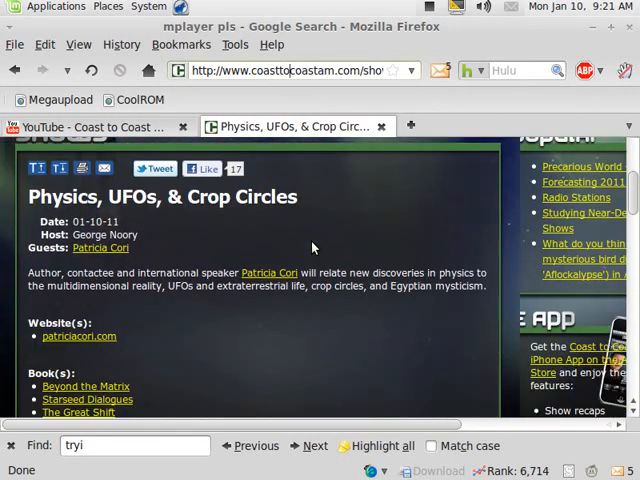
pyautogui.moveTo(130, 260)
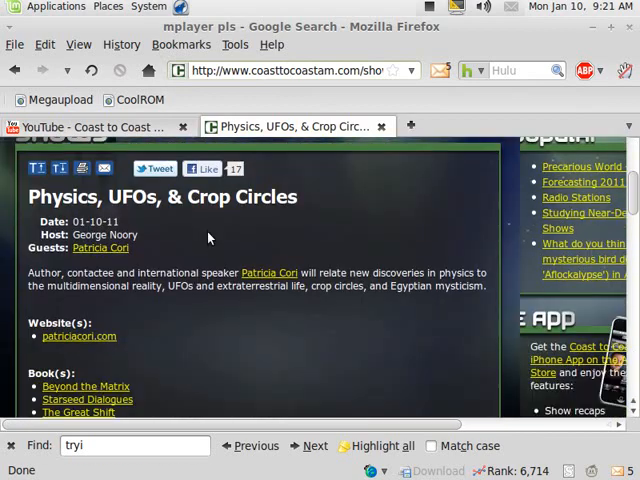
pyautogui.scroll(3)
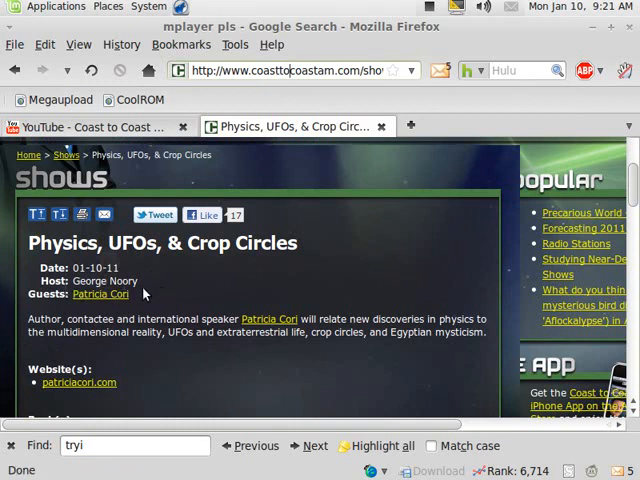
pyautogui.moveTo(464, 128)
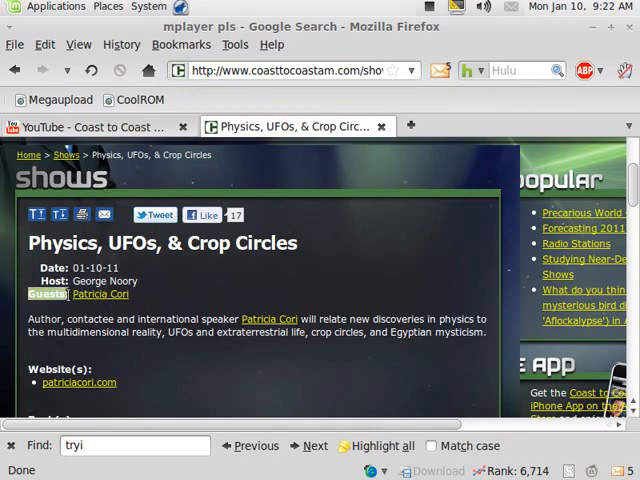
pyautogui.rightClick(50, 300)
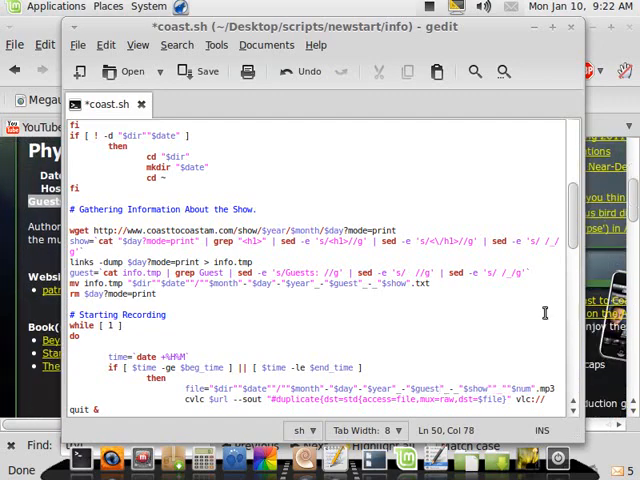
# Scroll through coast.sh to review the recording loop and its cvlc command
pyautogui.scroll(-3)
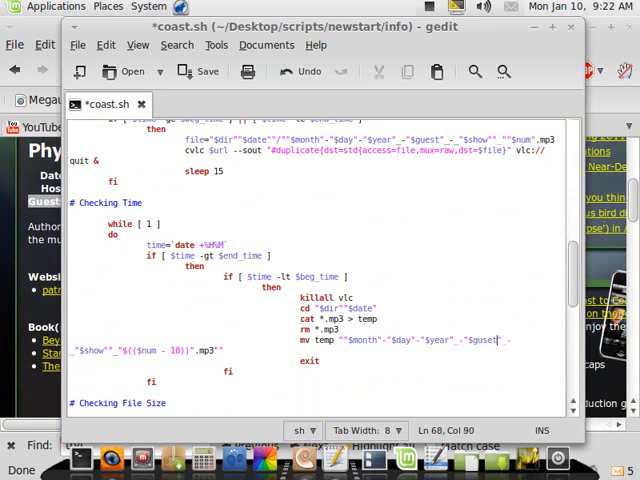
pyautogui.scroll(-3)
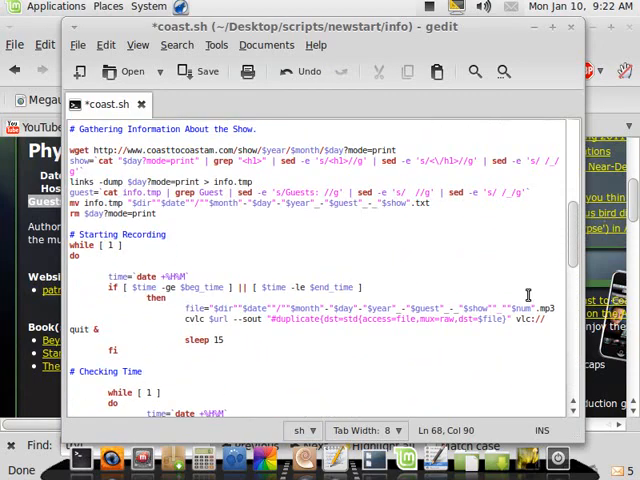
pyautogui.scroll(3)
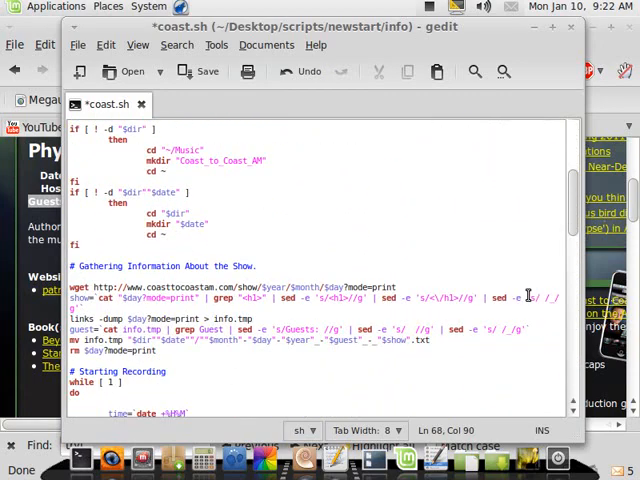
pyautogui.scroll(-3)
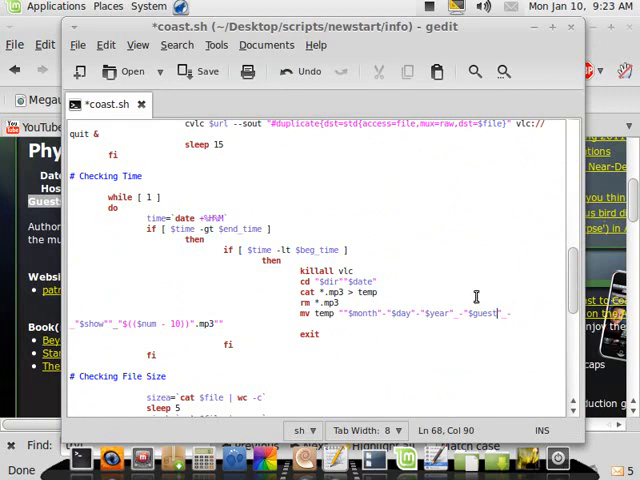
pyautogui.scroll(3)
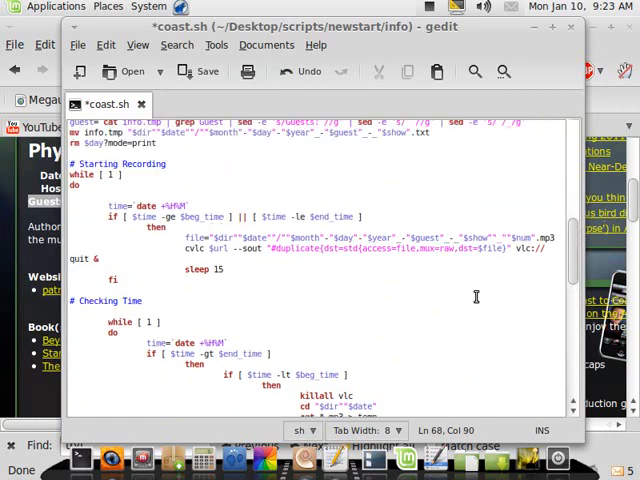
pyautogui.moveTo(412, 270)
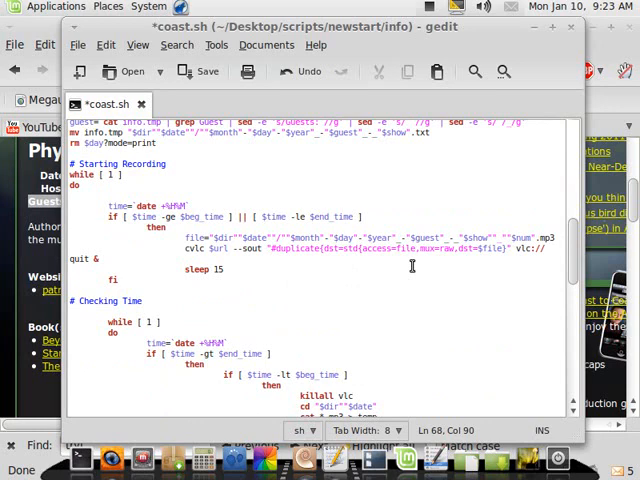
pyautogui.scroll(3)
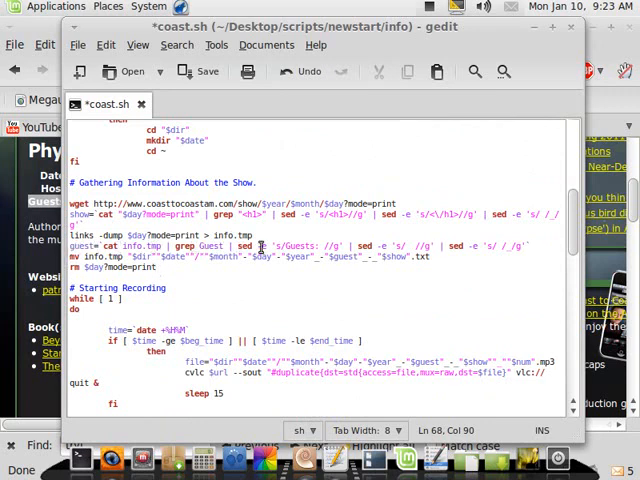
pyautogui.moveTo(418, 310)
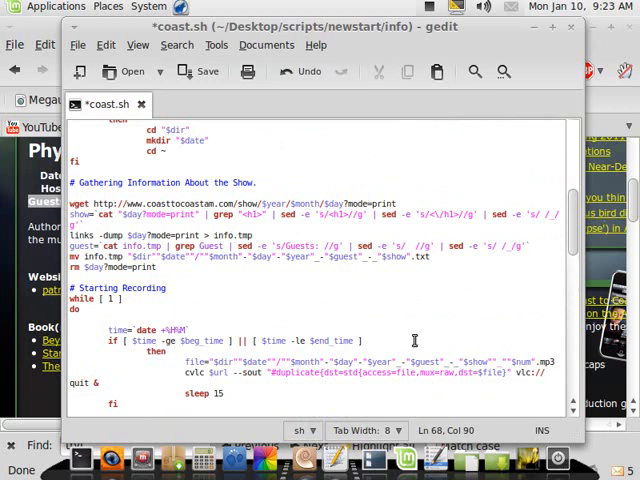
pyautogui.moveTo(296, 296)
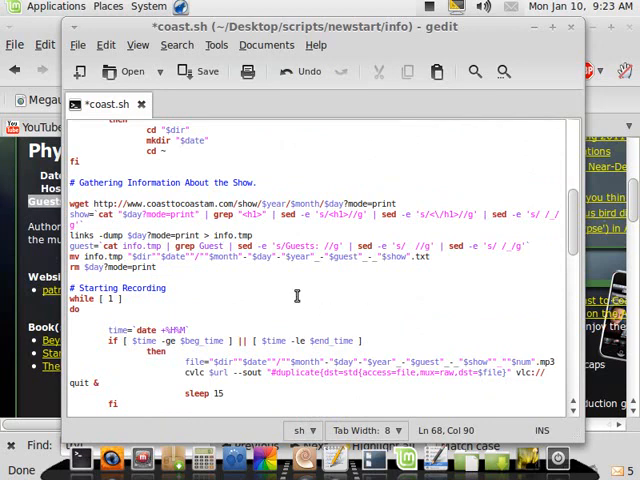
pyautogui.scroll(3)
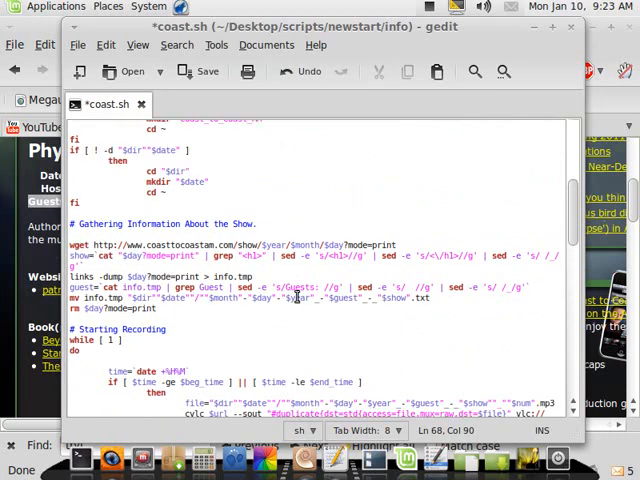
pyautogui.scroll(3)
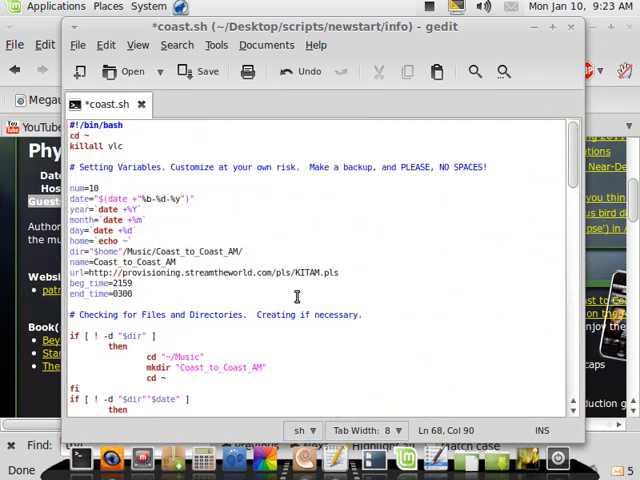
pyautogui.scroll(-3)
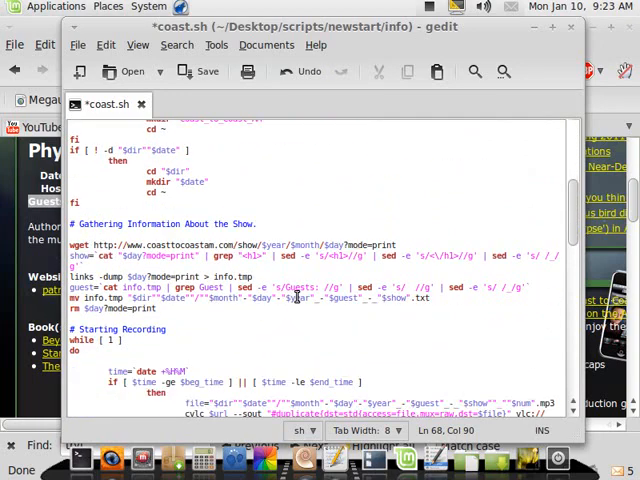
pyautogui.scroll(-3)
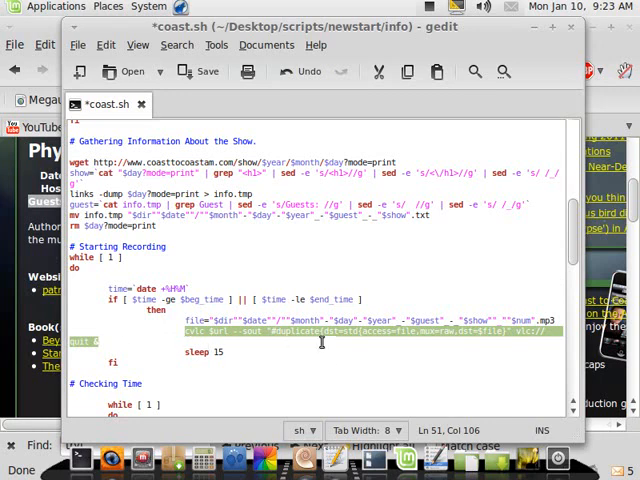
pyautogui.moveTo(344, 400)
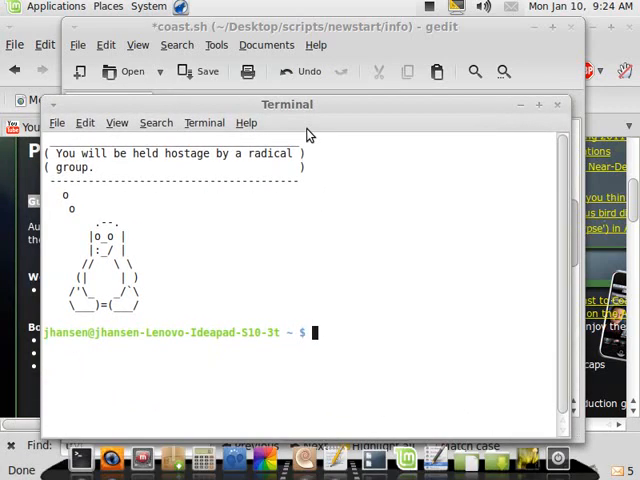
# Run whereis mplayer in Terminal to locate the mplayer binary
pyautogui.write('whereis mplayer')
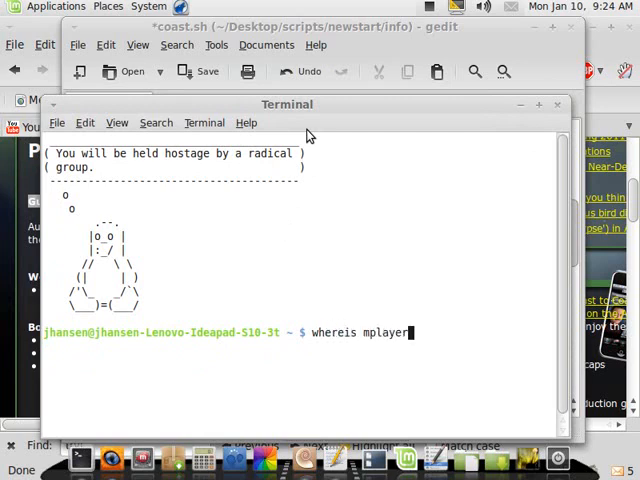
pyautogui.press('Return')
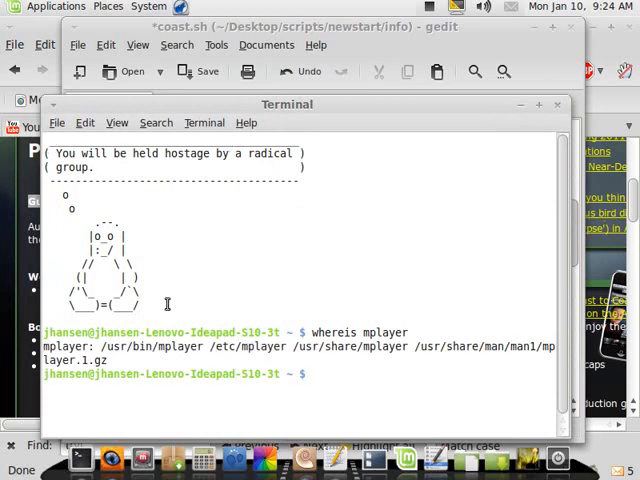
pyautogui.moveTo(90, 350)
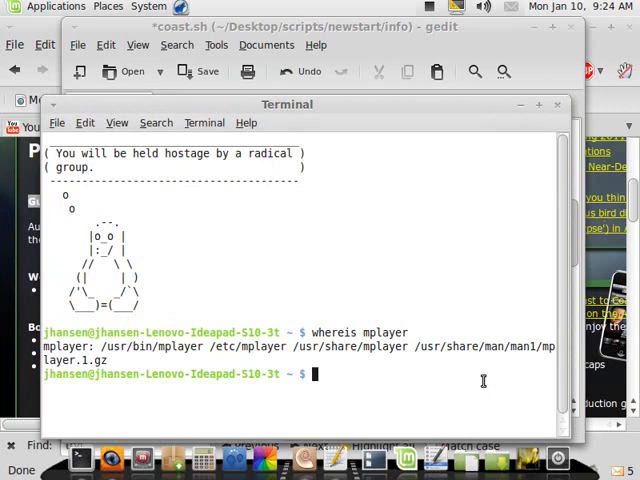
# Run sudo apt-get install mplayer, confirming mplayer is already the newest version
pyautogui.write('sudo')
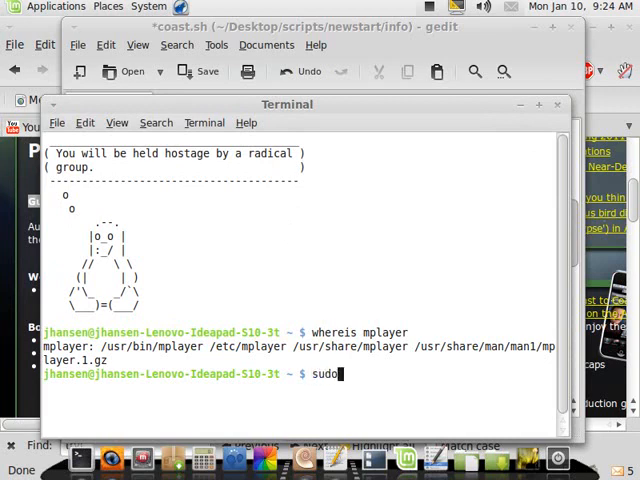
pyautogui.write('apt-g')
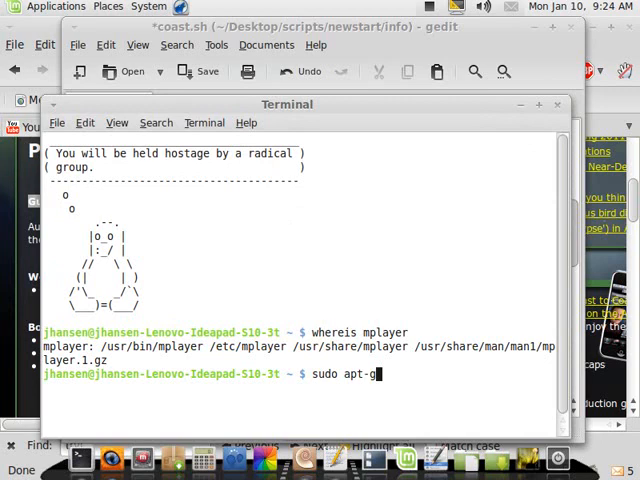
pyautogui.write('et ins')
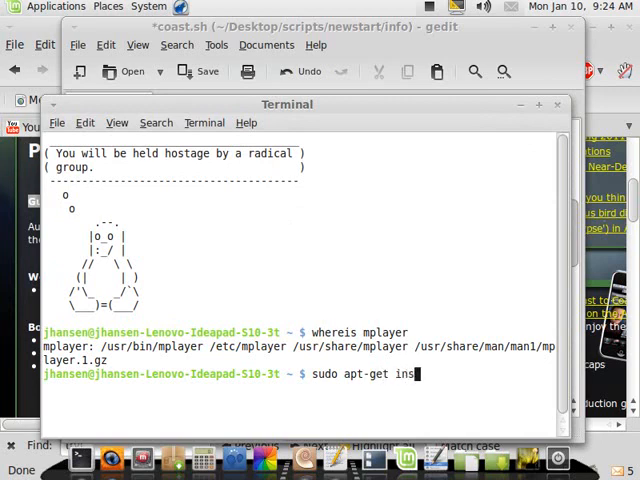
pyautogui.write('tall mpla')
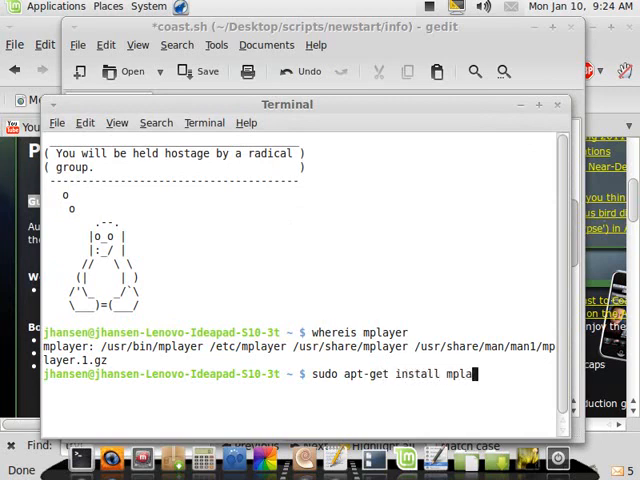
pyautogui.press('Return')
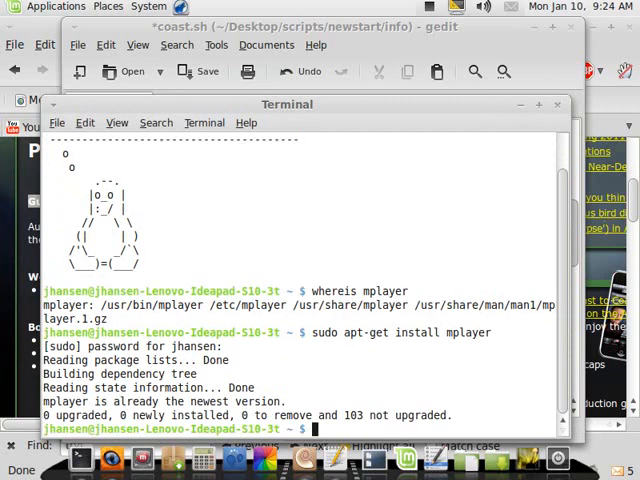
pyautogui.moveTo(298, 360)
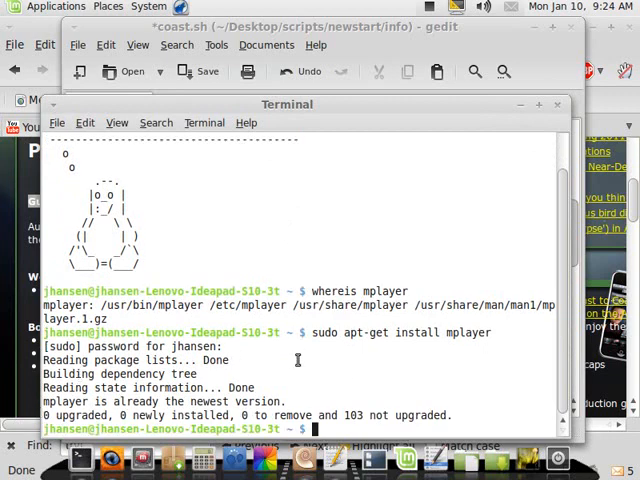
pyautogui.moveTo(524, 130)
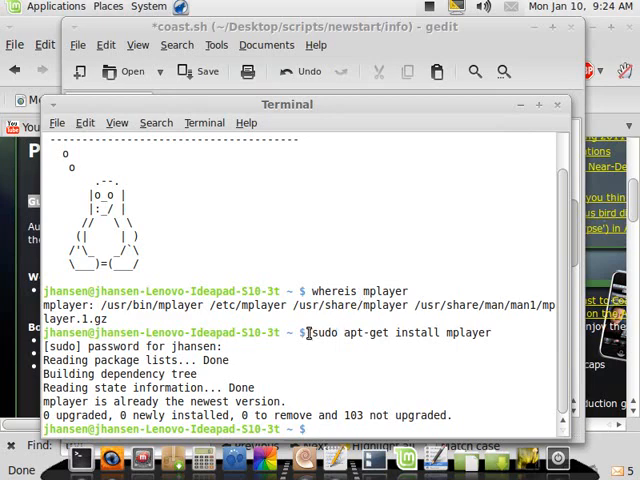
pyautogui.doubleClick(400, 332)
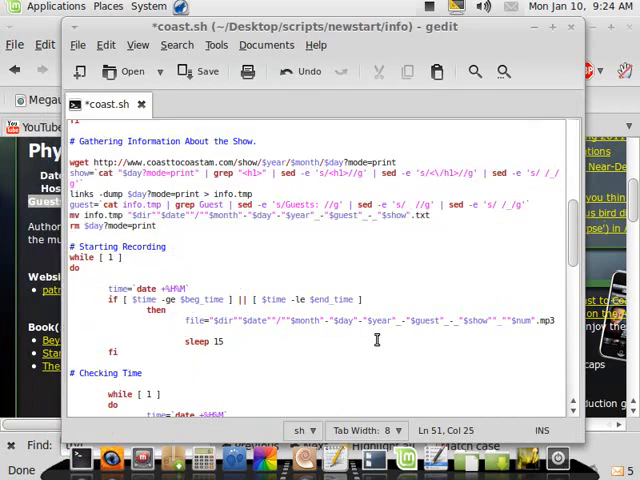
# Add the line mplayer -dumpstream -playlist $url to the recording loop
pyautogui.write('mpl')
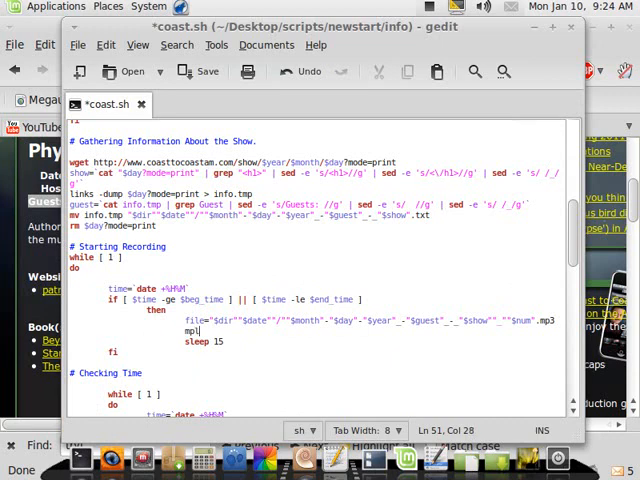
pyautogui.write('ayer')
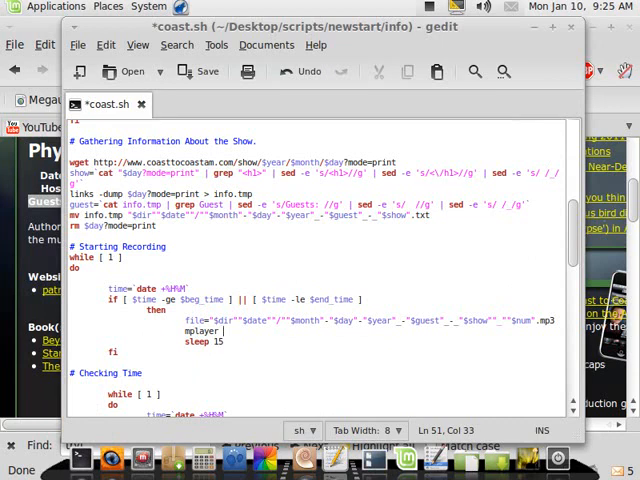
pyautogui.write('-dumpstream -playlist')
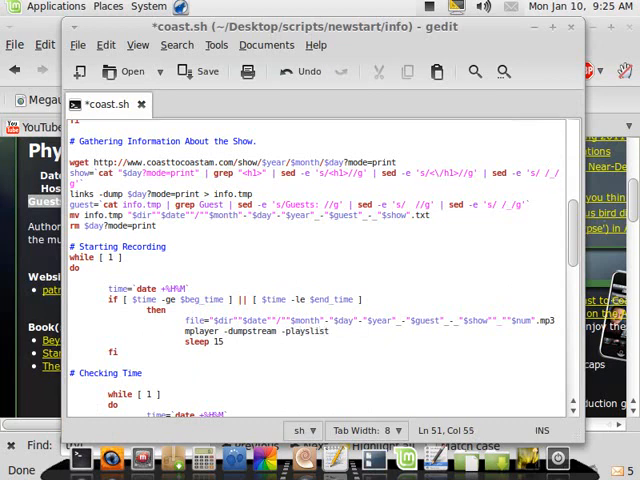
pyautogui.write('$url')
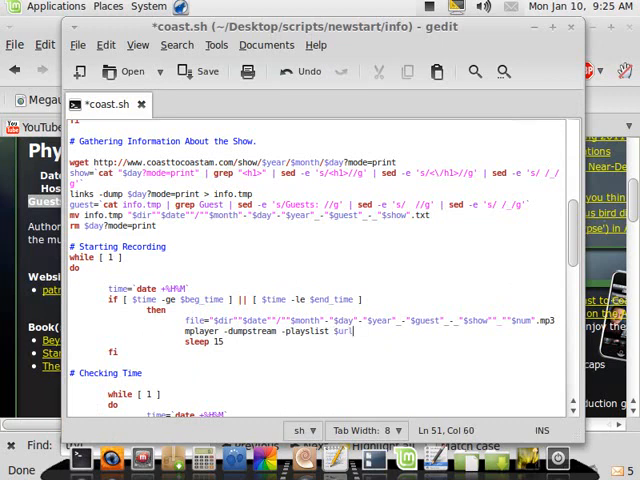
pyautogui.scroll(3)
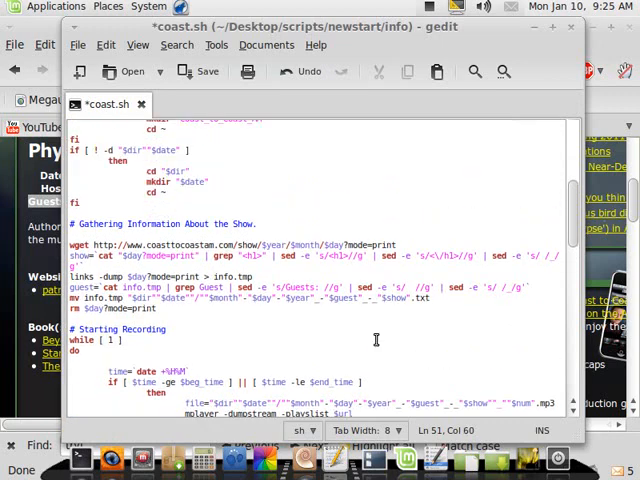
pyautogui.scroll(3)
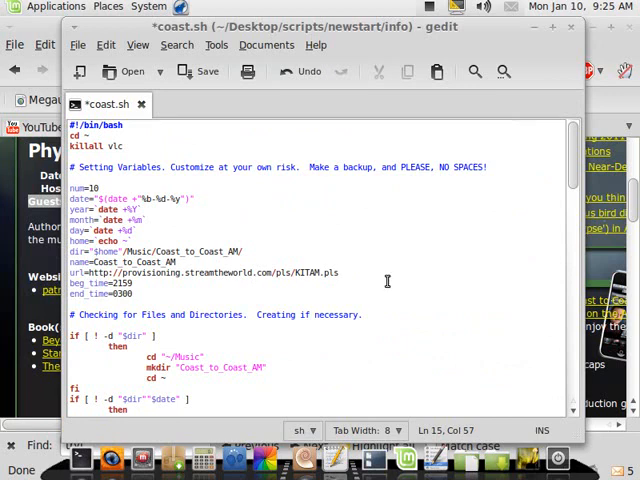
pyautogui.moveTo(324, 246)
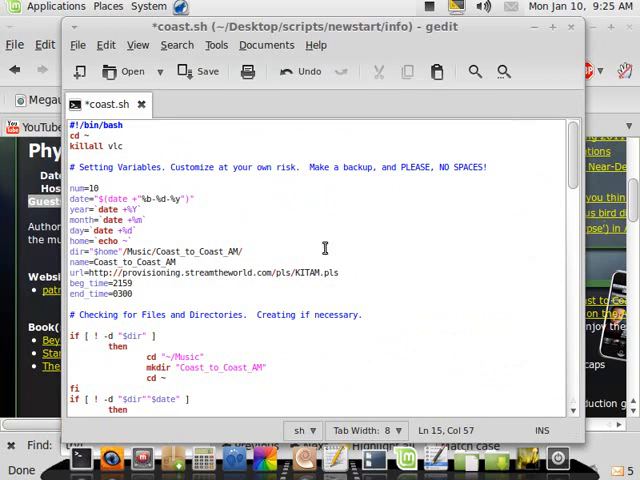
pyautogui.moveTo(416, 292)
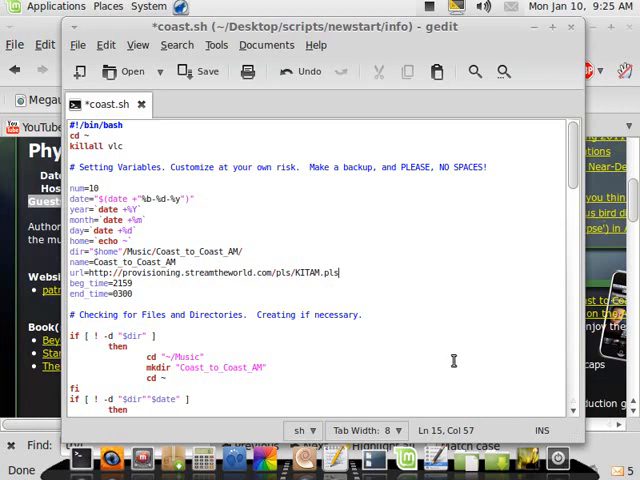
pyautogui.moveTo(462, 326)
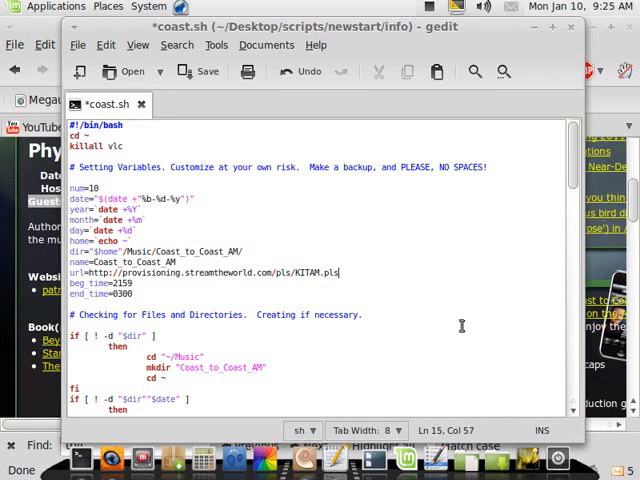
pyautogui.scroll(-3)
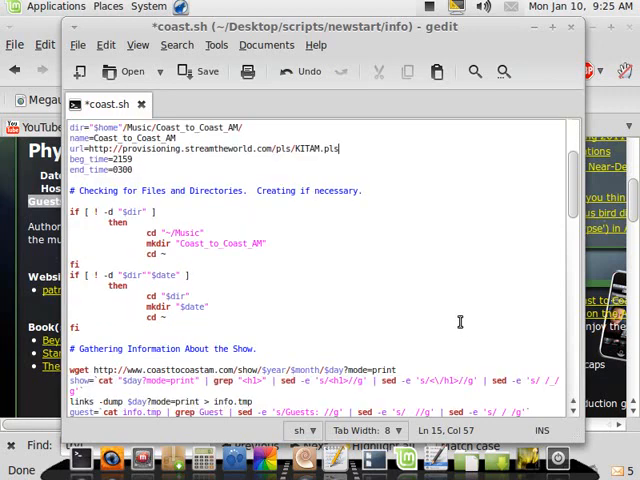
pyautogui.scroll(-3)
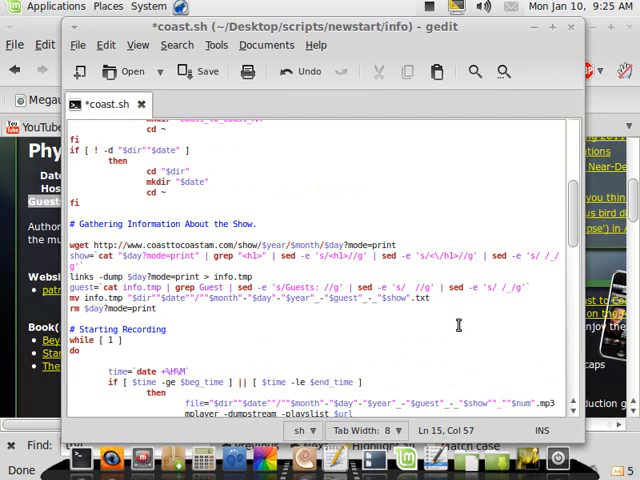
pyautogui.scroll(-3)
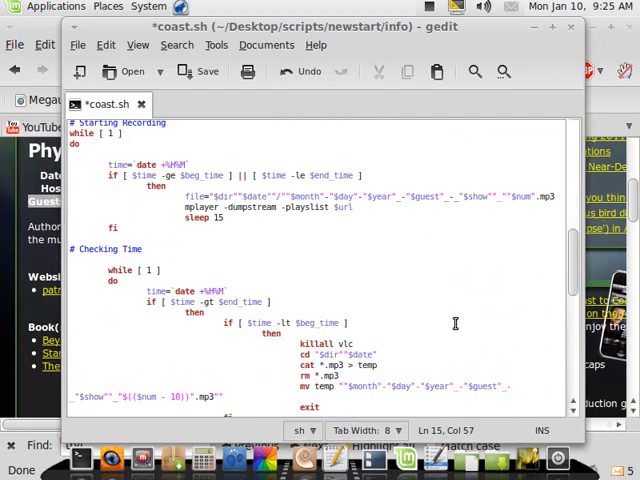
pyautogui.scroll(3)
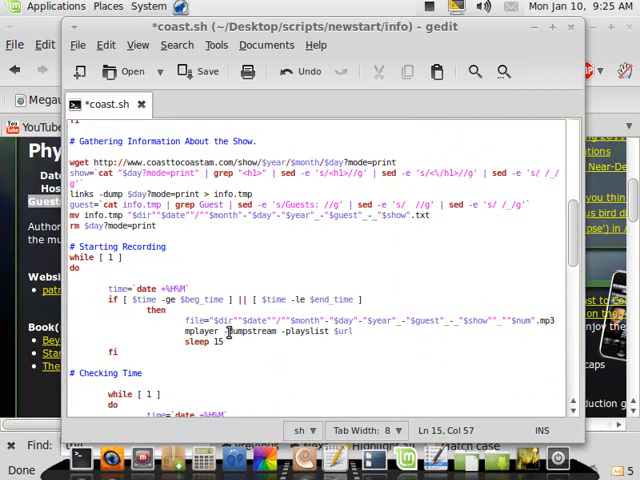
# Append -dumpfile to the end of the mplayer line
pyautogui.click(368, 332)
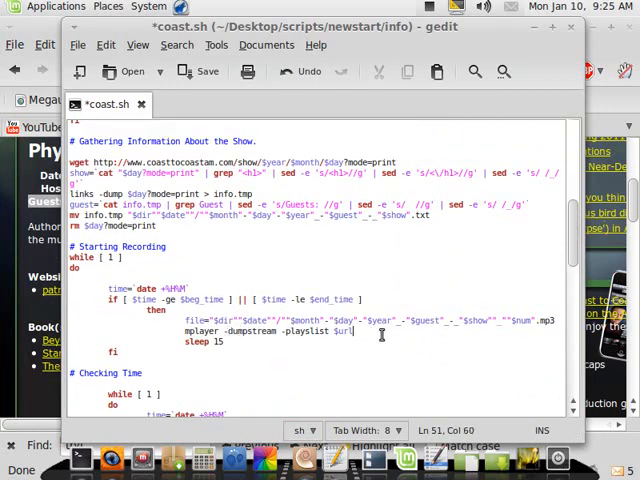
pyautogui.write('-dum')
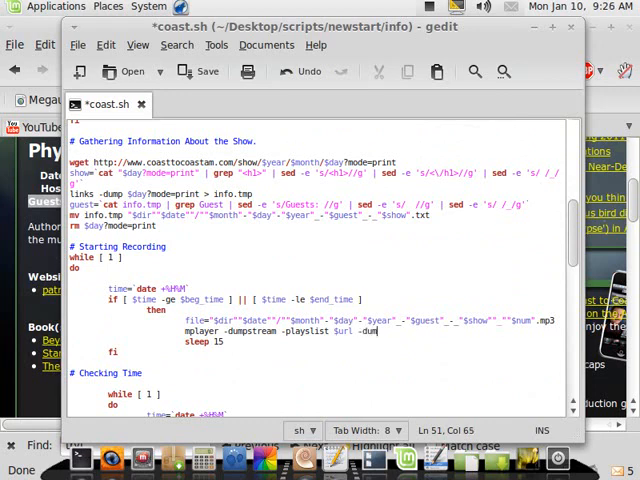
pyautogui.write('file')
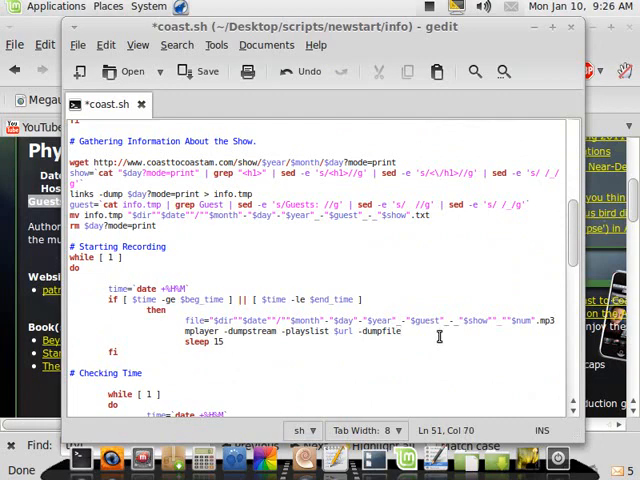
pyautogui.scroll(3)
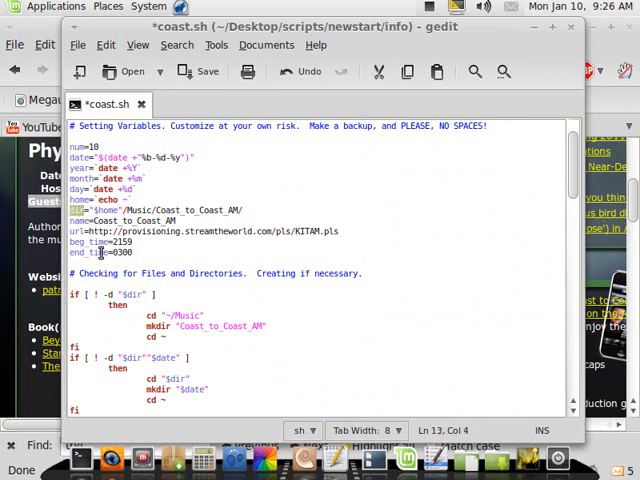
pyautogui.scroll(-3)
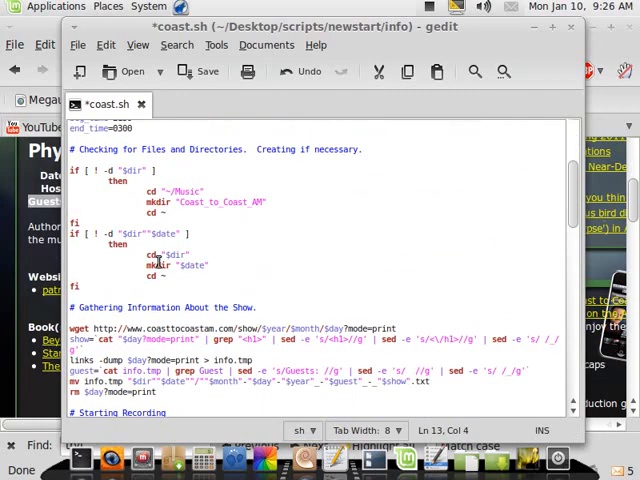
pyautogui.scroll(-3)
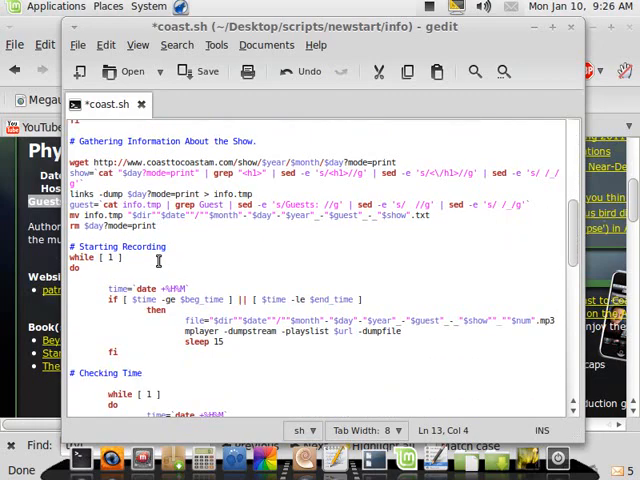
pyautogui.scroll(-3)
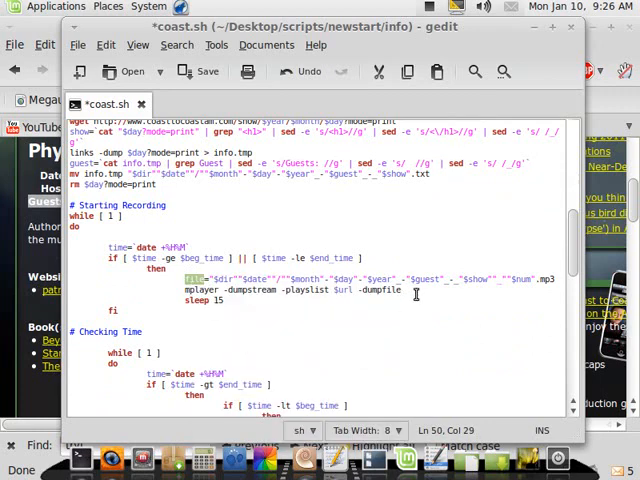
# Finish the mplayer line with $file & so the stream saves in the background
pyautogui.write('$')
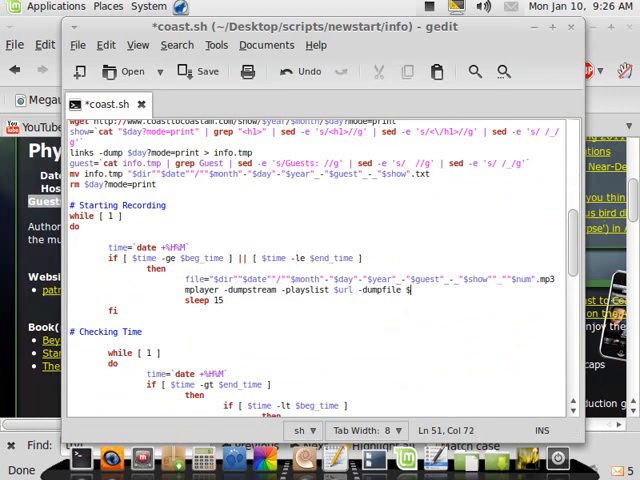
pyautogui.write('file')
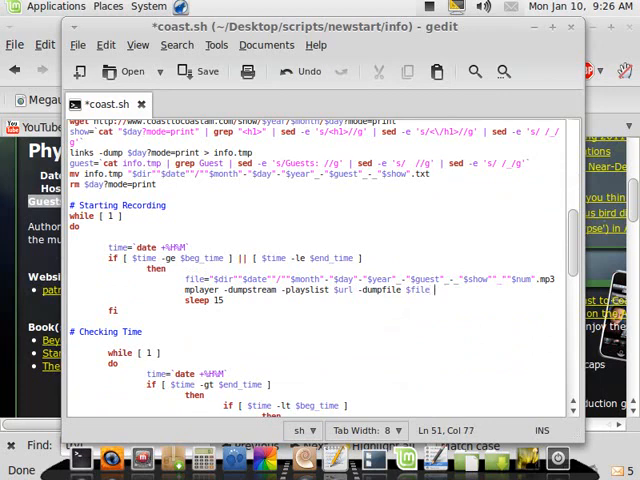
pyautogui.write('&')
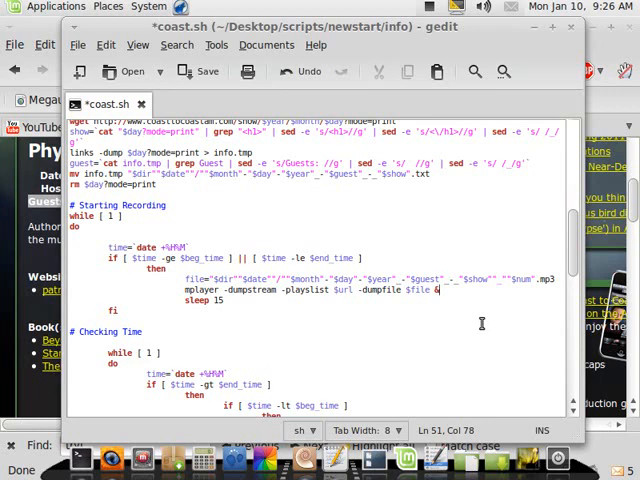
pyautogui.scroll(-3)
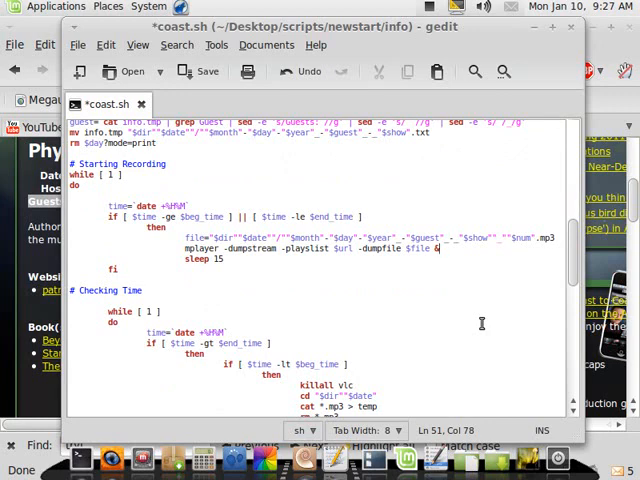
pyautogui.moveTo(492, 320)
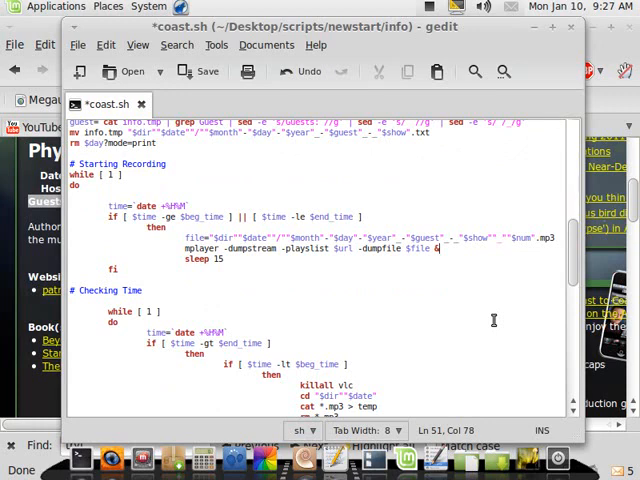
pyautogui.scroll(-3)
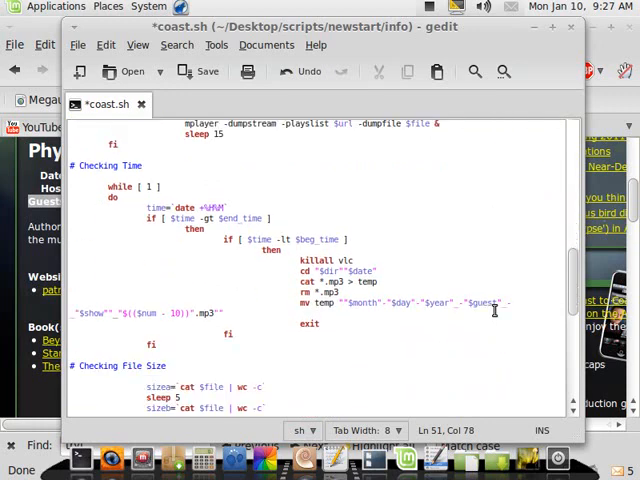
# Run a Find for killall that returns no match and dismiss it
pyautogui.scroll(3)
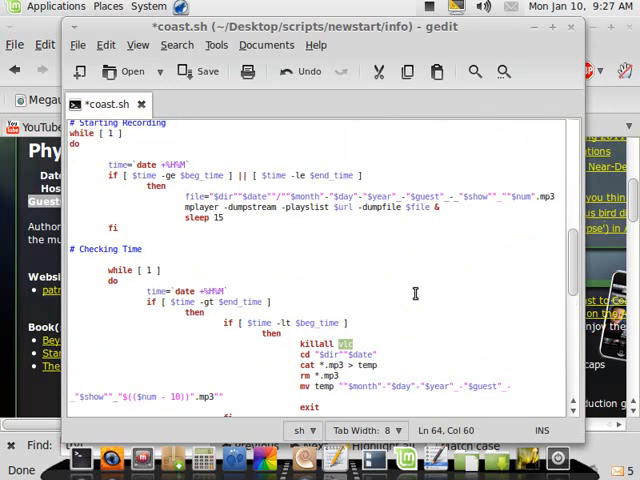
pyautogui.moveTo(424, 300)
pyautogui.write('killall')
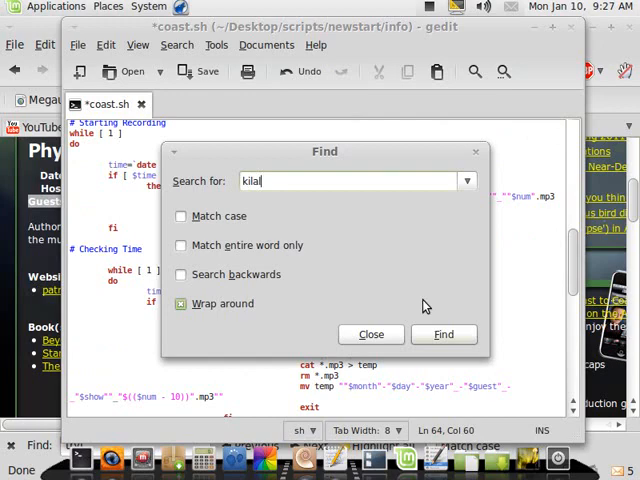
pyautogui.click(444, 334)
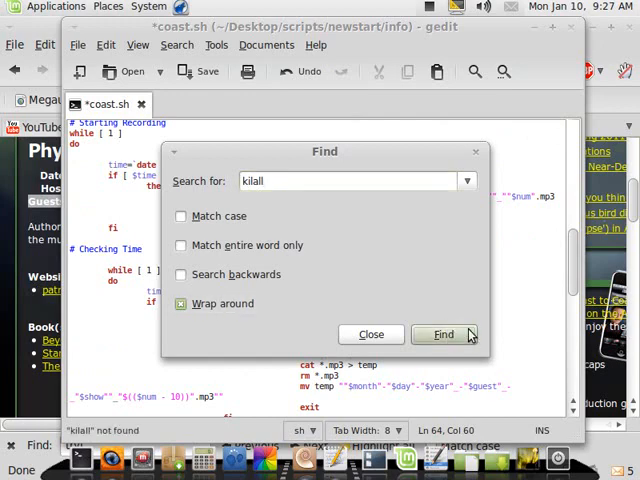
pyautogui.click(372, 334)
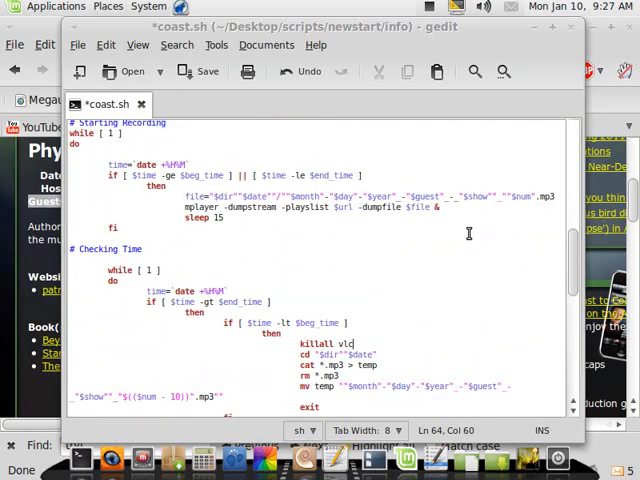
# Search again for 'killall', locate its first occurrence, and close the Find dialog
pyautogui.scroll(-3)
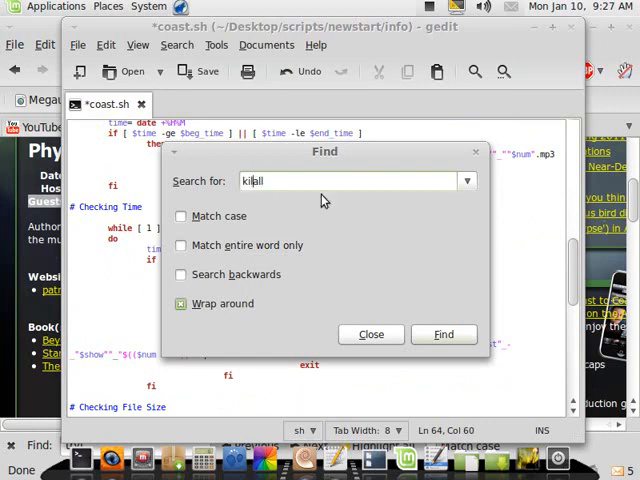
pyautogui.write('ll')
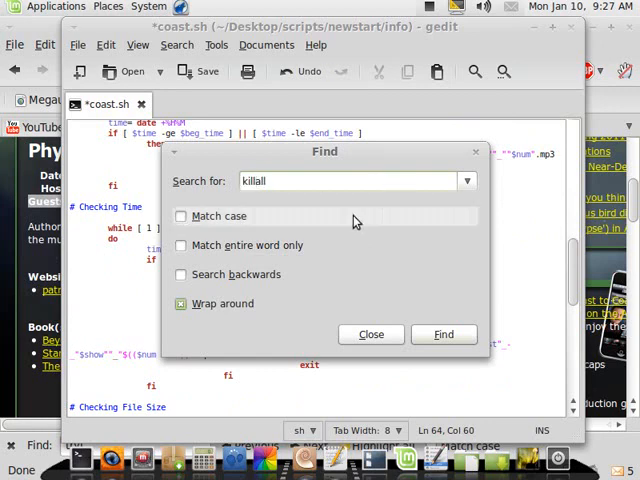
pyautogui.click(444, 334)
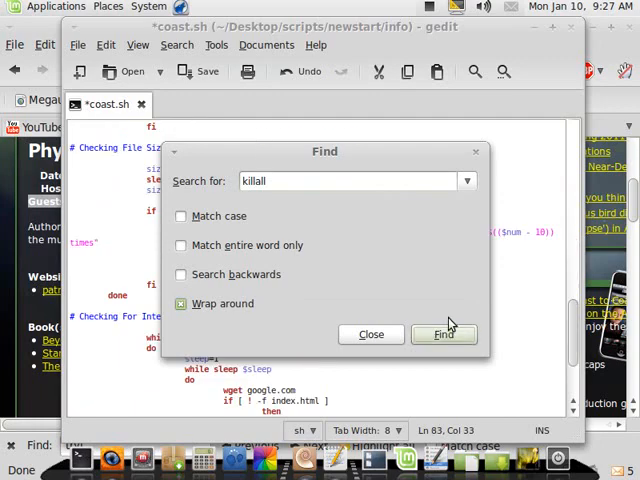
pyautogui.click(444, 334)
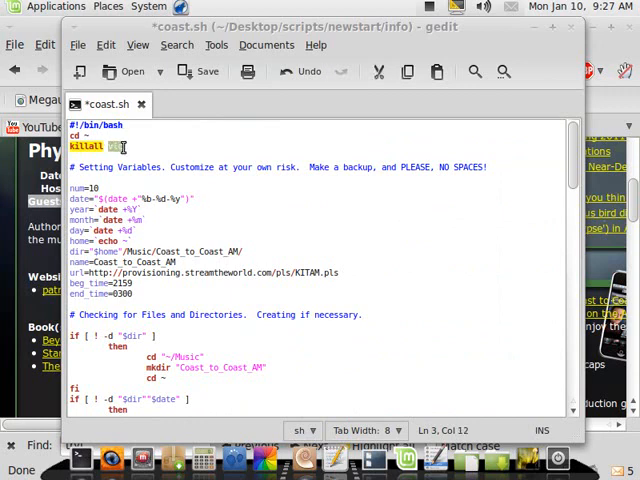
# Change the first two killall lines to stop mplayer instead of vlc
pyautogui.write('mpla')
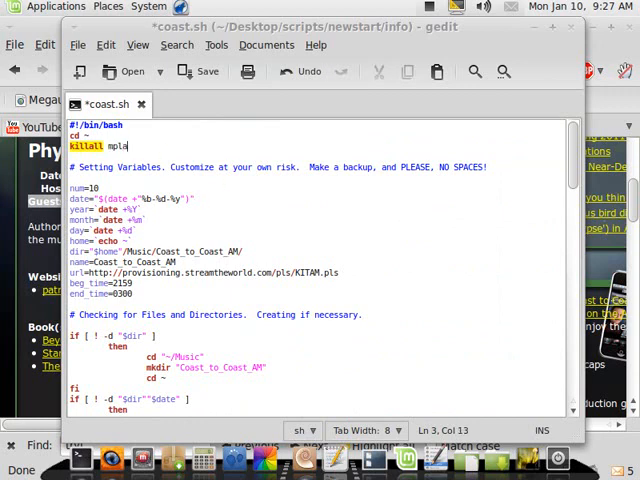
pyautogui.write('yer')
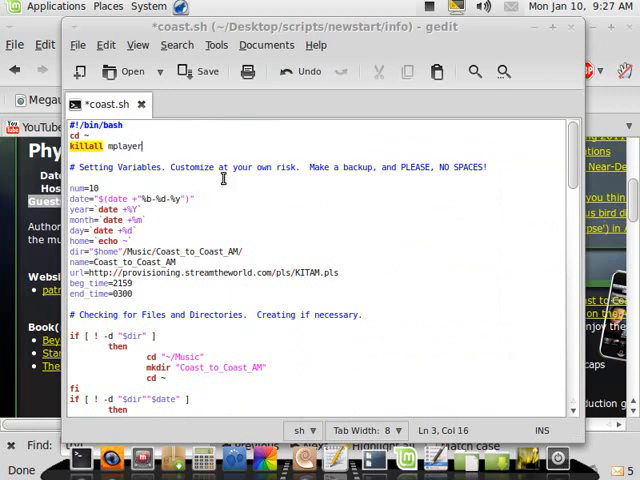
pyautogui.scroll(-3)
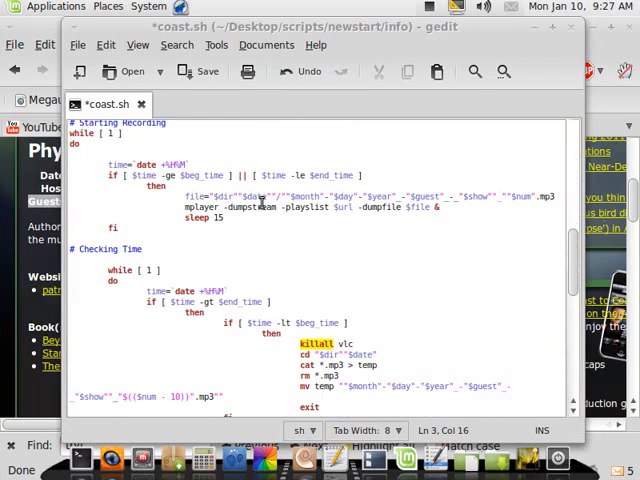
pyautogui.scroll(-3)
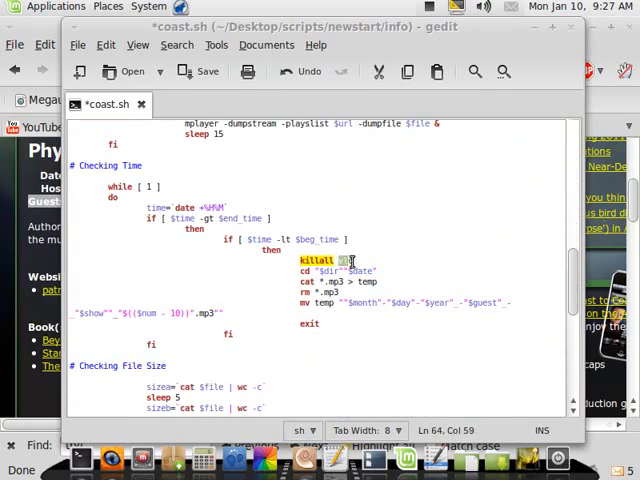
pyautogui.write('ll')
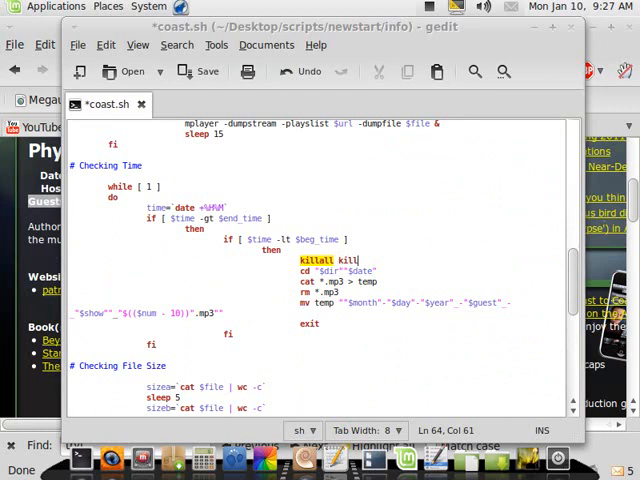
pyautogui.press('BackSpace')
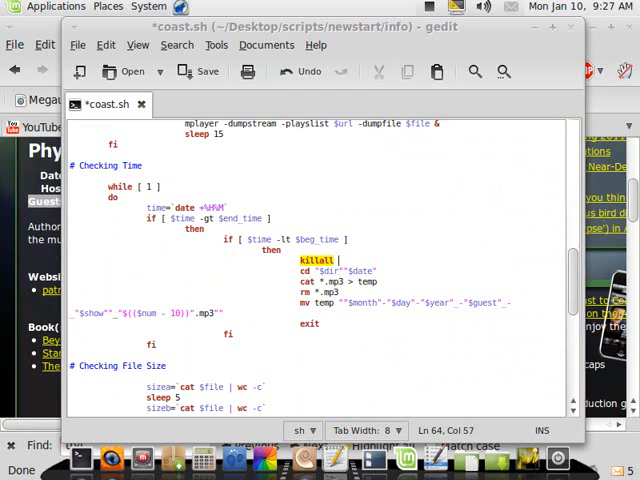
pyautogui.write('mplayer')
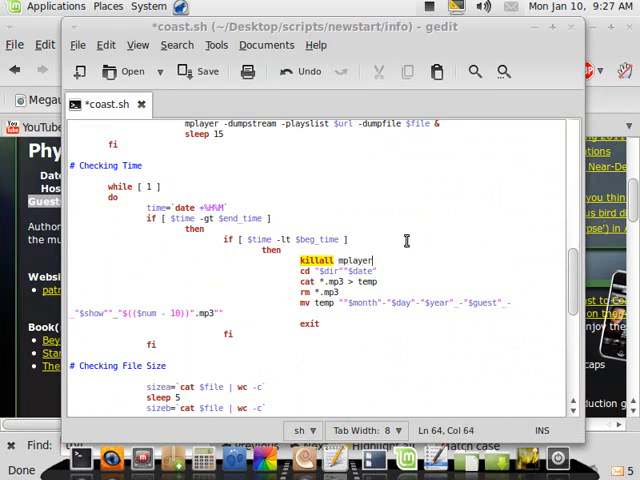
# Change the remaining killall line to mplayer and review the script
pyautogui.scroll(-3)
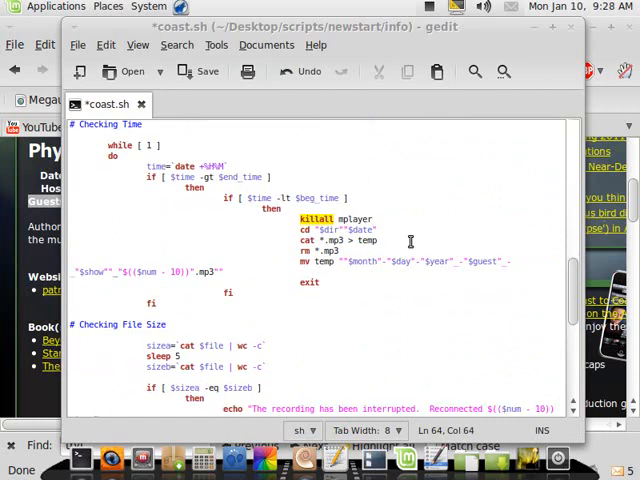
pyautogui.scroll(-3)
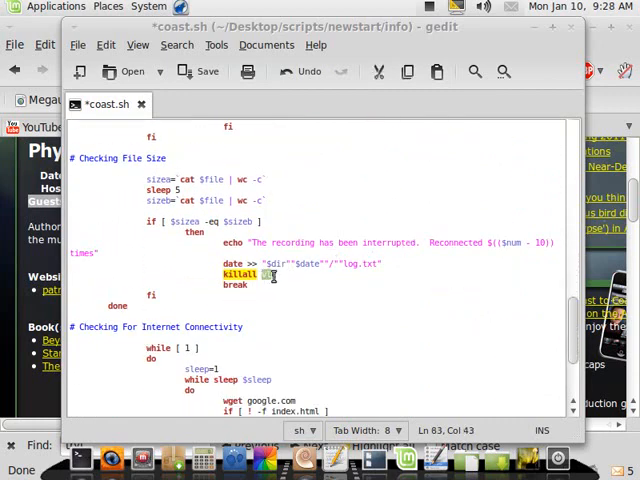
pyautogui.write('mplayer')
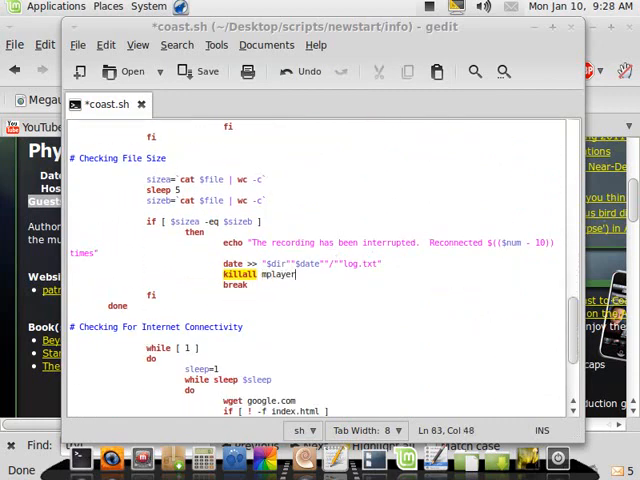
pyautogui.scroll(-3)
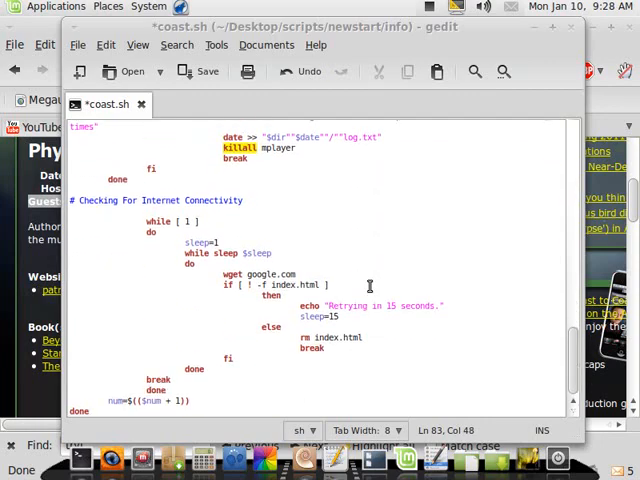
pyautogui.scroll(3)
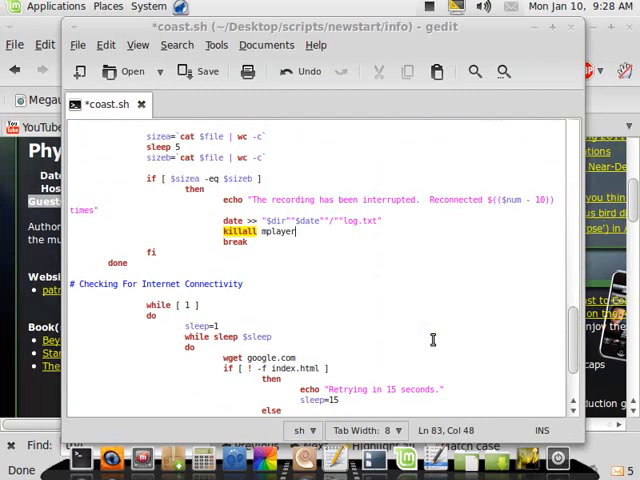
pyautogui.scroll(3)
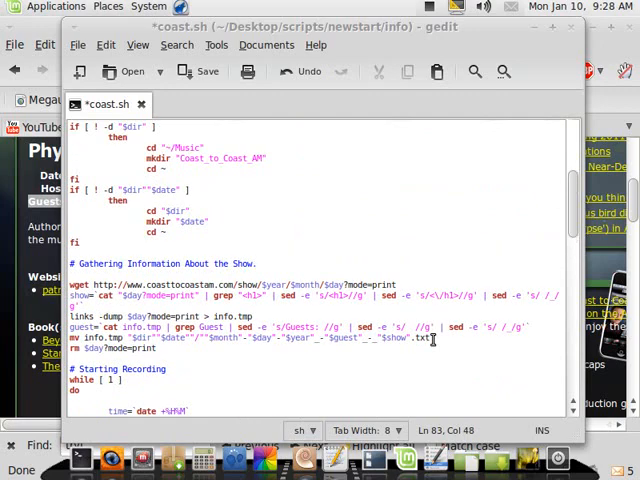
pyautogui.scroll(3)
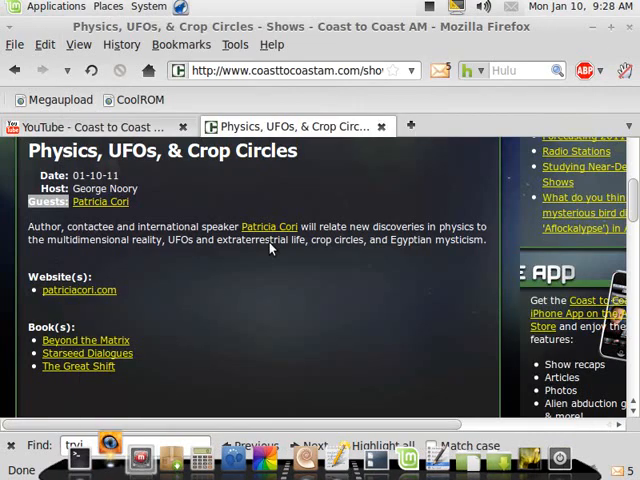
# Open the YouTube stream-ripper video in a new tab and expand its description of the mplayer changes
pyautogui.click(408, 126)
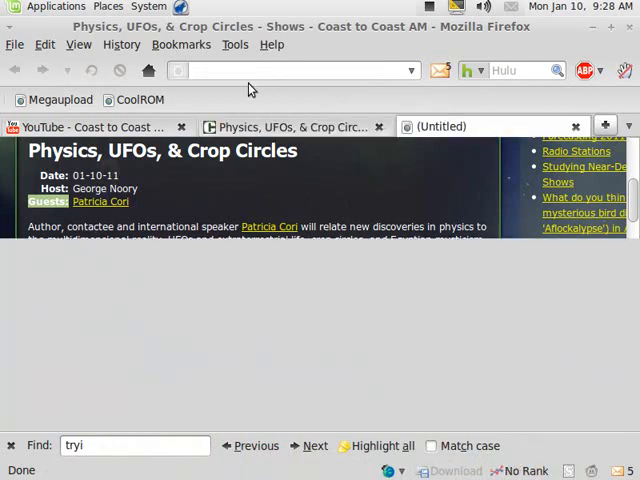
pyautogui.write('youtube.com/thevillag')
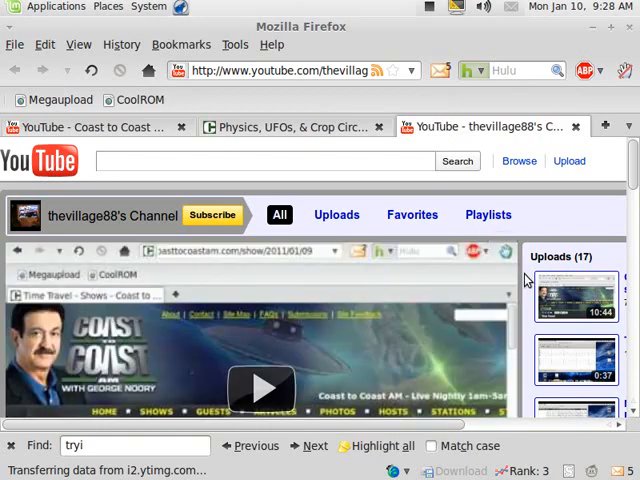
pyautogui.scroll(-3)
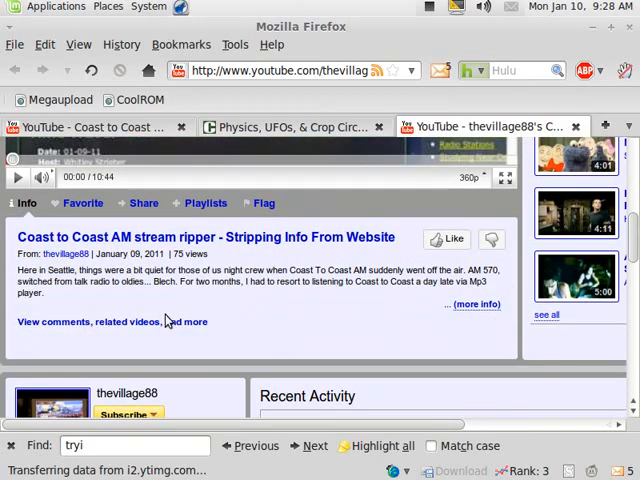
pyautogui.click(478, 304)
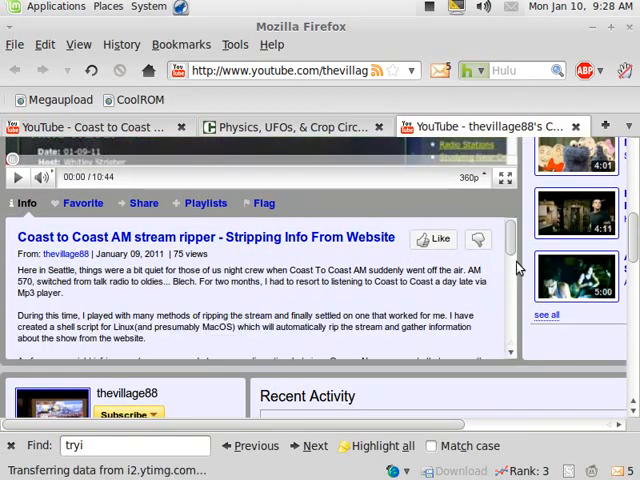
pyautogui.scroll(-3)
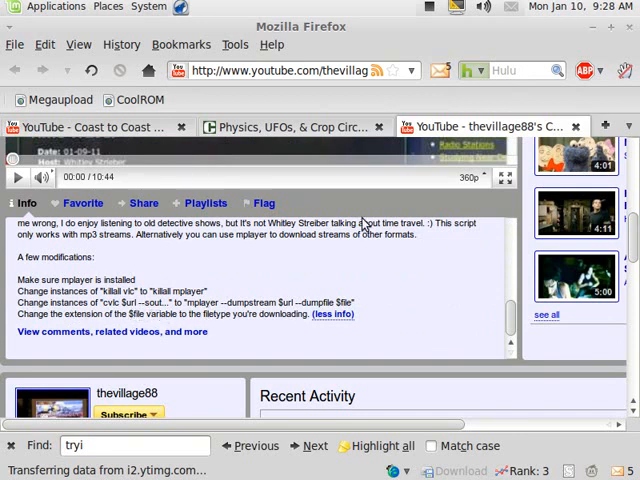
pyautogui.moveTo(596, 100)
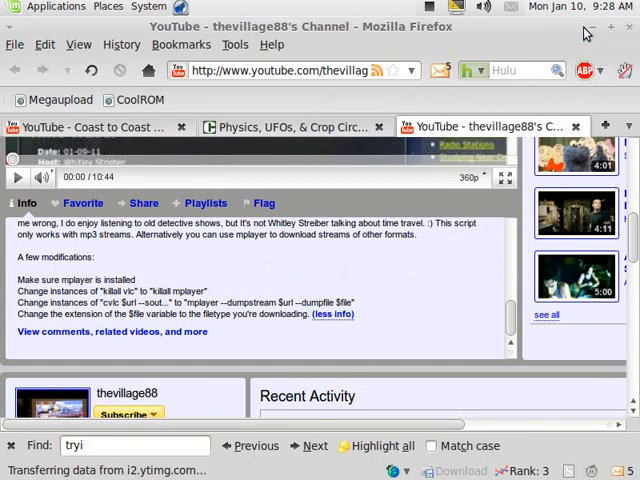
pyautogui.moveTo(384, 312)
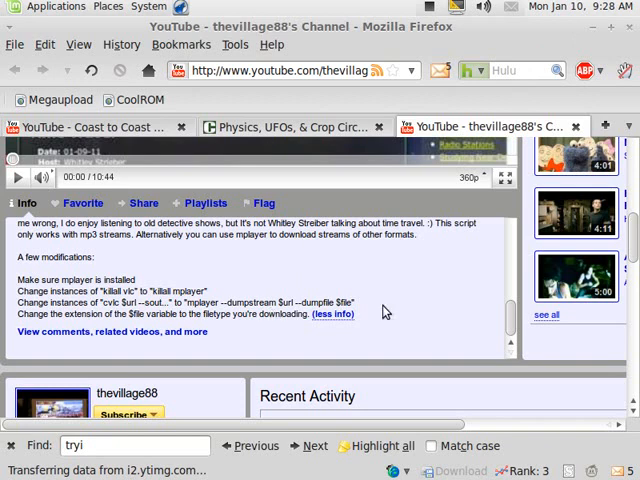
pyautogui.moveTo(420, 316)
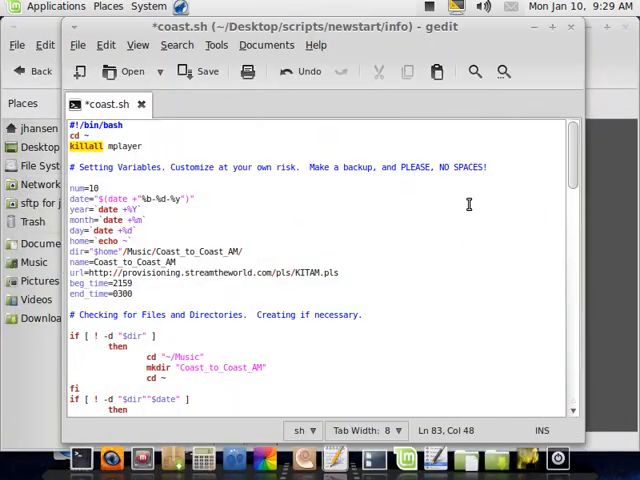
# Scroll through coast.sh to review the killall mplayer and mplayer -dumpstream edits
pyautogui.scroll(-3)
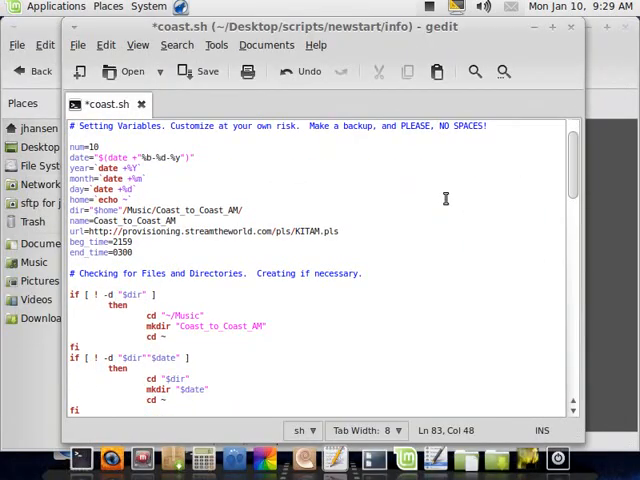
pyautogui.scroll(-3)
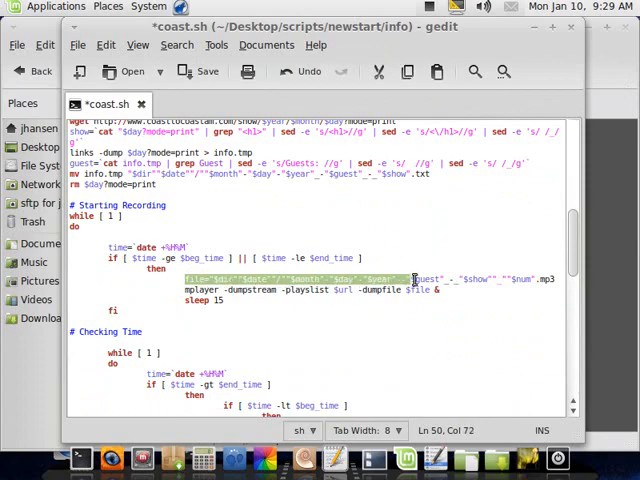
pyautogui.scroll(3)
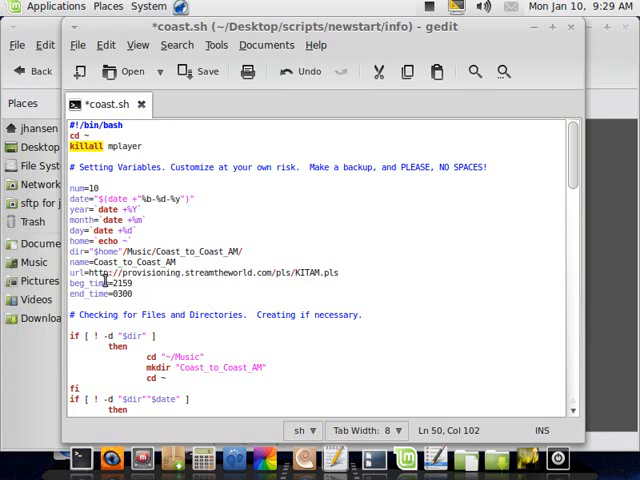
pyautogui.scroll(-3)
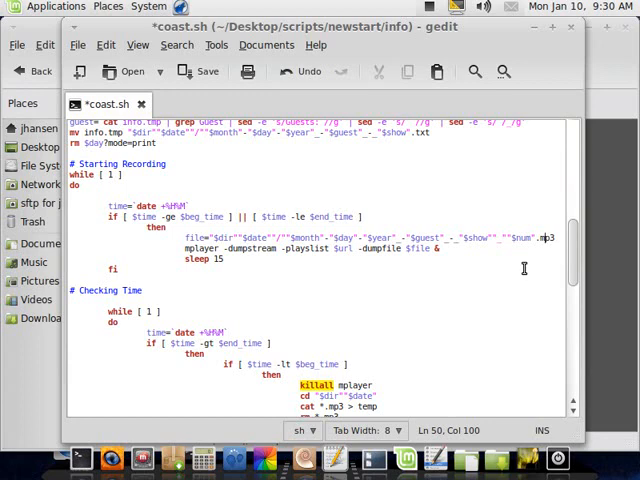
pyautogui.scroll(-3)
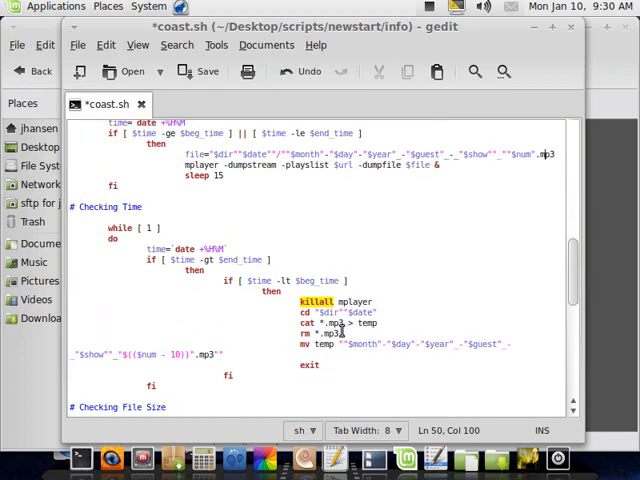
pyautogui.scroll(-3)
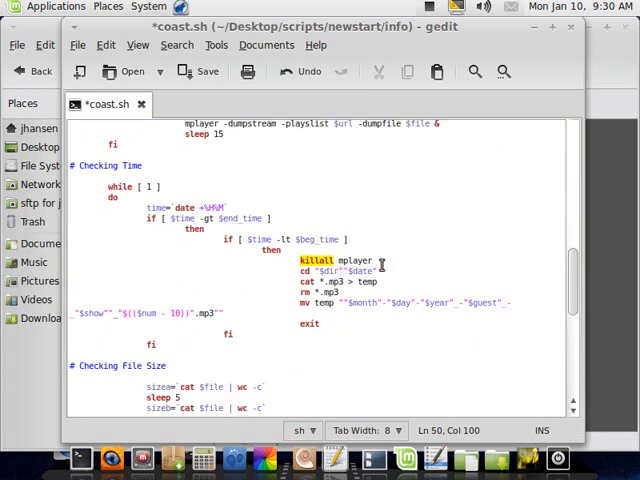
pyautogui.scroll(3)
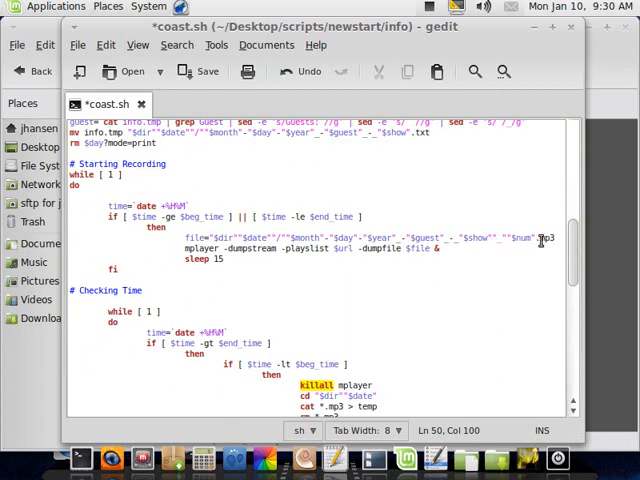
pyautogui.scroll(-3)
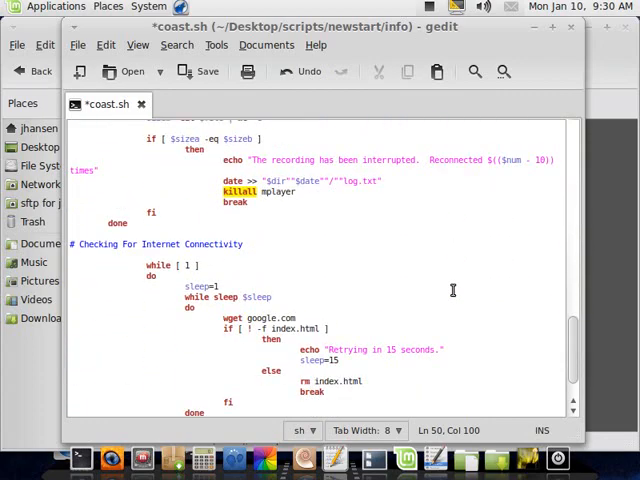
pyautogui.scroll(3)
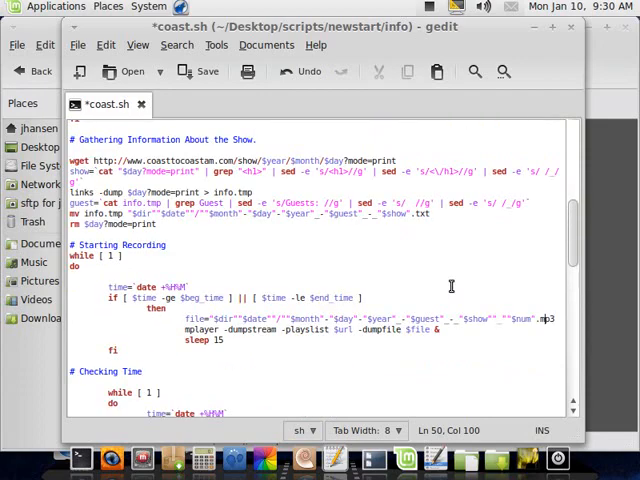
pyautogui.scroll(3)
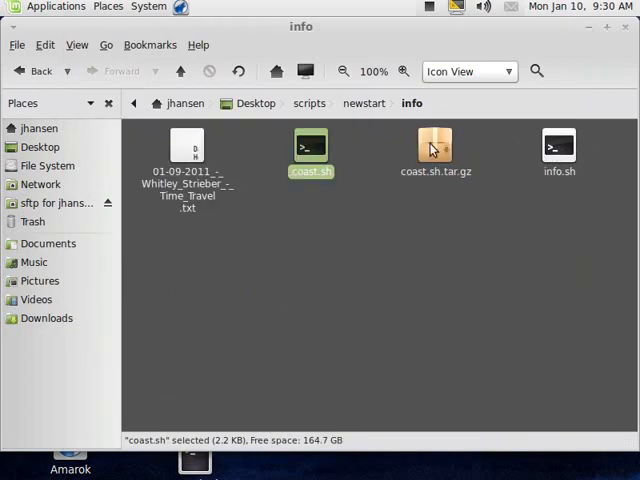
pyautogui.moveTo(464, 316)
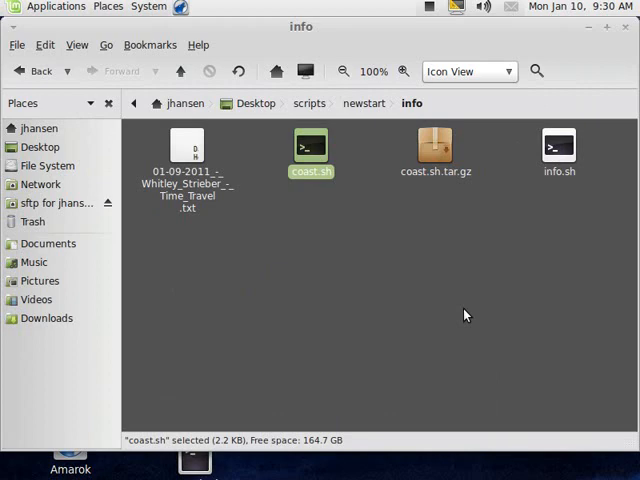
pyautogui.moveTo(164, 170)
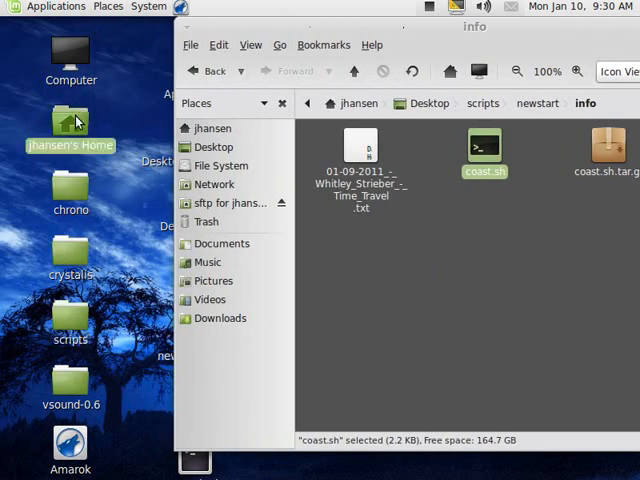
# Open the Coast_to_Coast_AM recordings folder under Music from the home folder
pyautogui.doubleClick(70, 130)
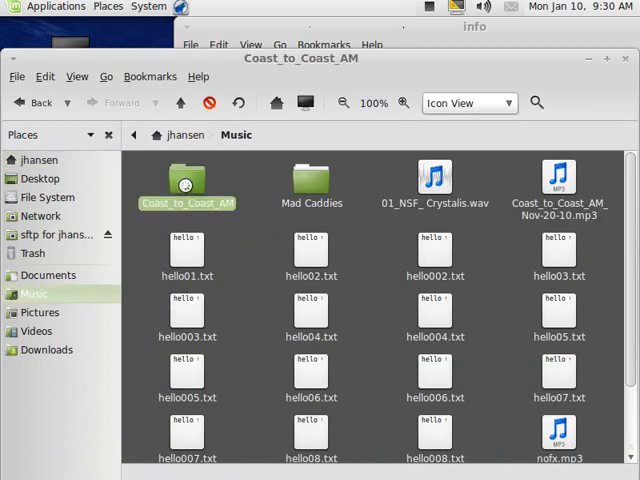
pyautogui.doubleClick(188, 180)
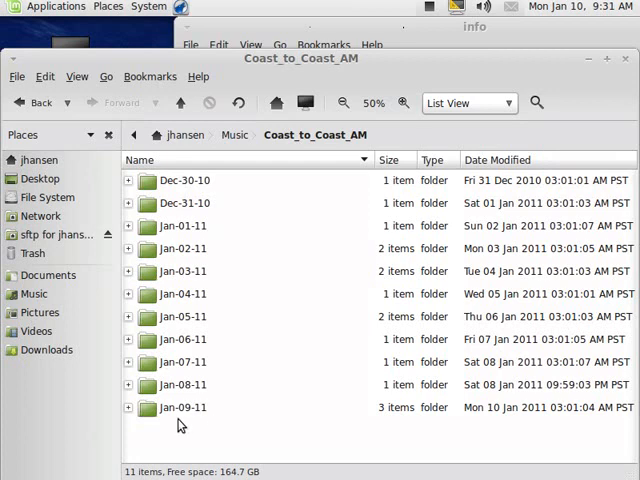
pyautogui.moveTo(550, 18)
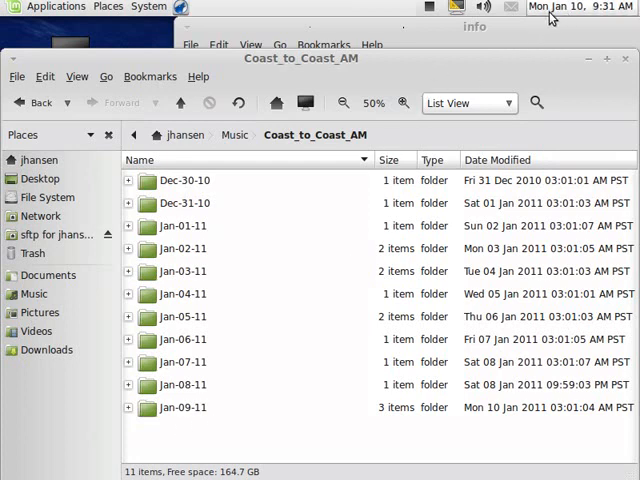
pyautogui.moveTo(580, 8)
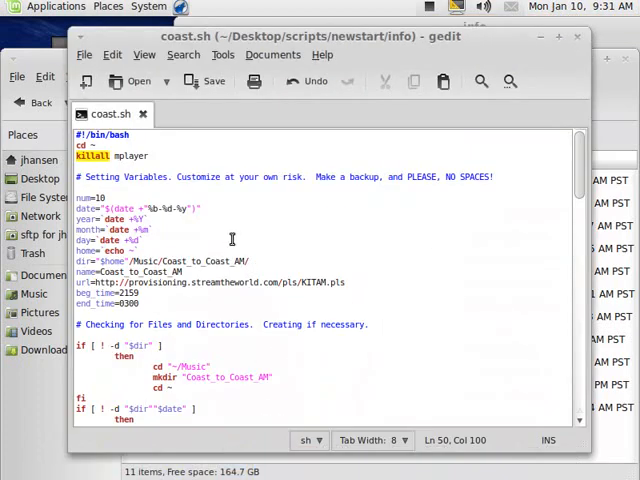
# Scroll through coast.sh to review its variables, recording and time-check loops
pyautogui.scroll(-3)
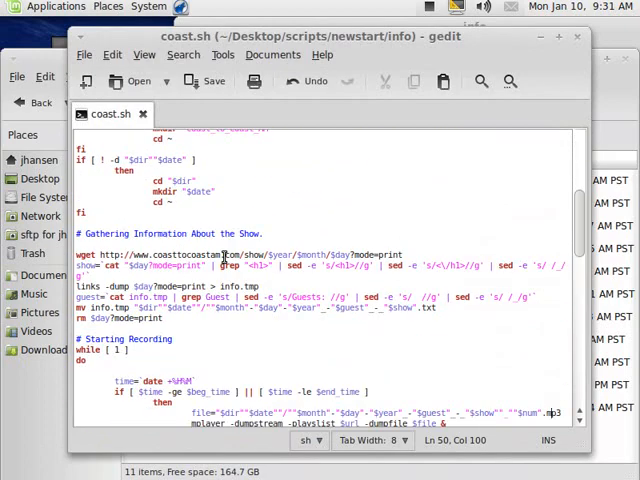
pyautogui.scroll(-3)
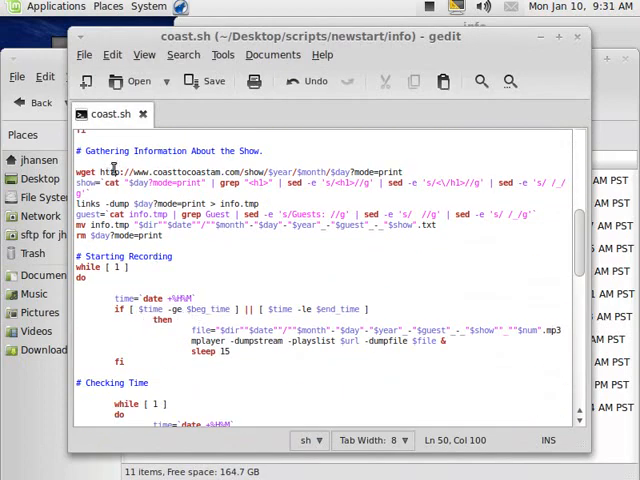
pyautogui.scroll(3)
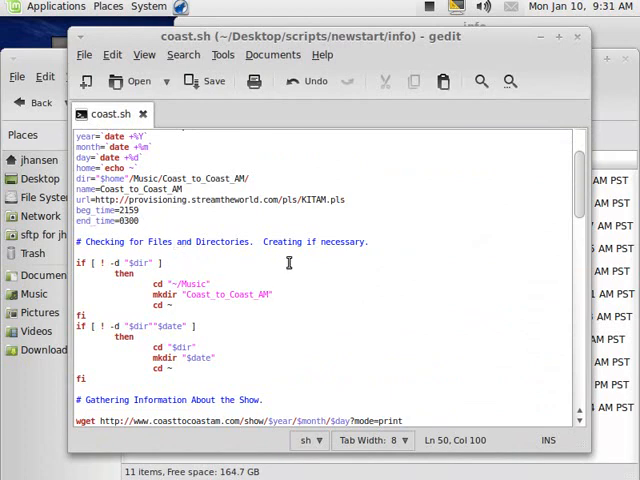
pyautogui.scroll(-3)
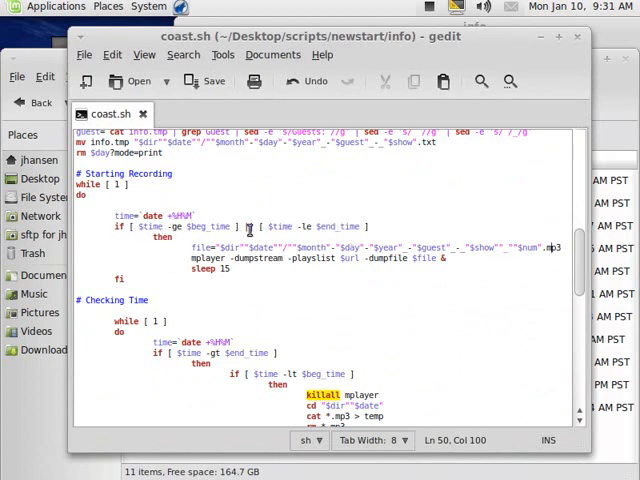
pyautogui.scroll(-3)
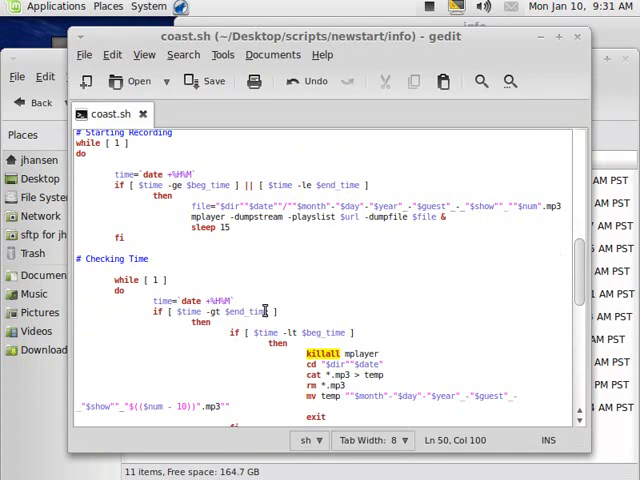
pyautogui.scroll(3)
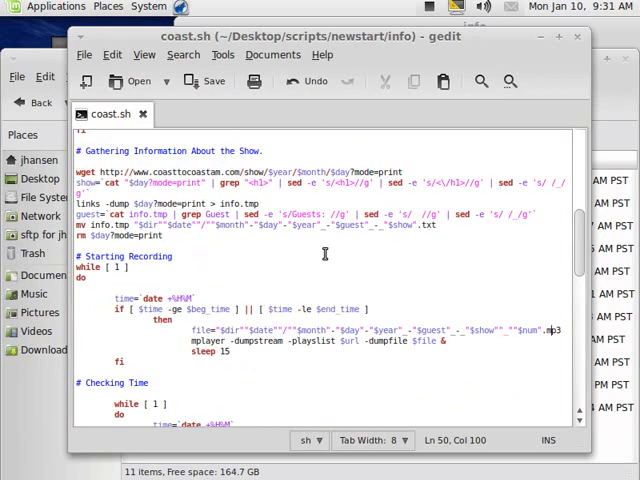
pyautogui.moveTo(570, 8)
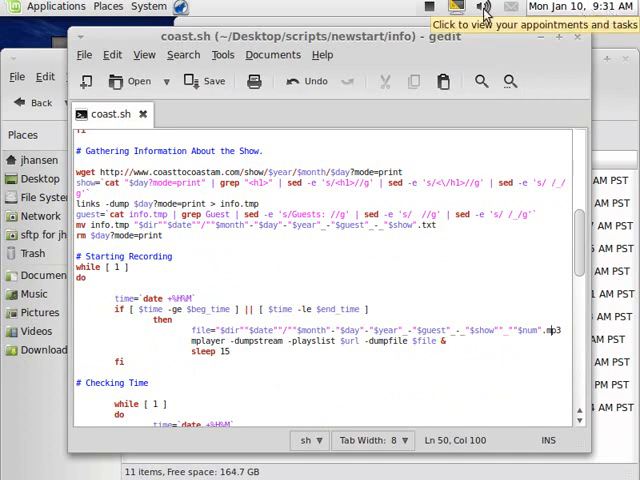
# Unlock Time and Date Settings with the admin password and confirm the Asia/Choibalsan time zone
pyautogui.click(148, 8)
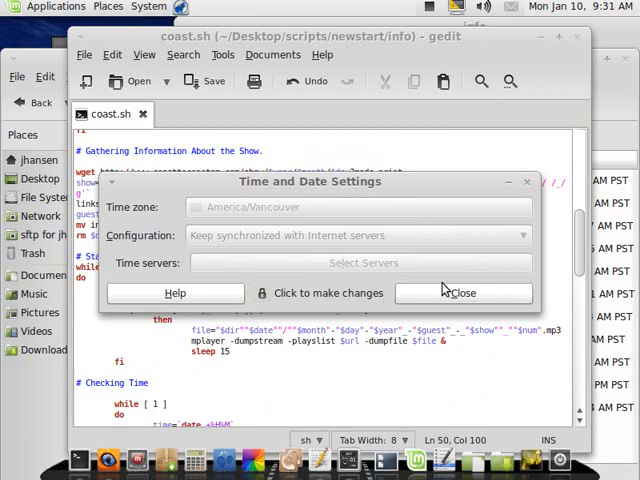
pyautogui.click(320, 292)
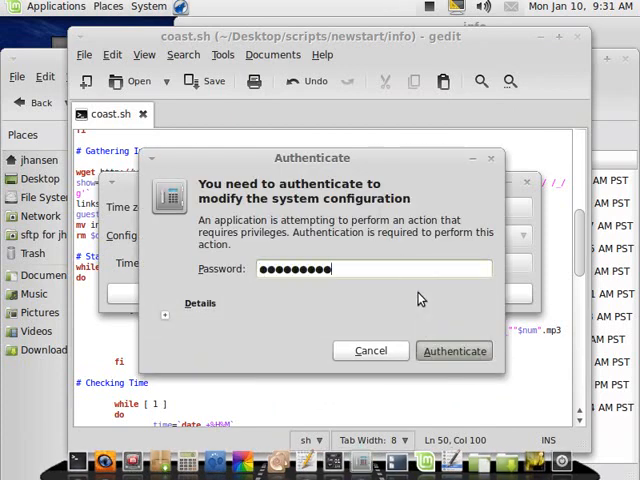
pyautogui.click(454, 350)
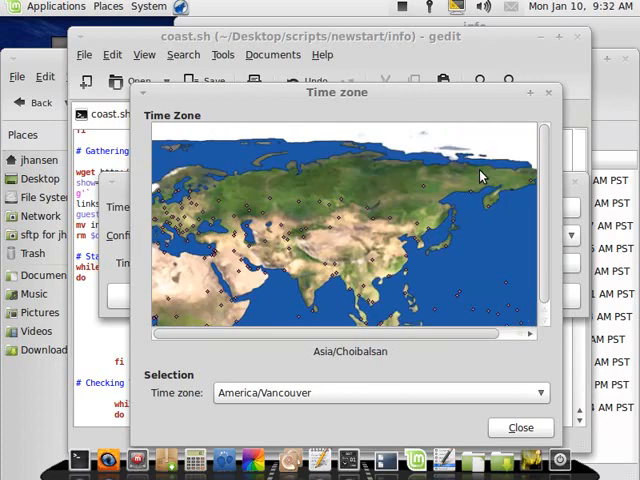
pyautogui.click(480, 176)
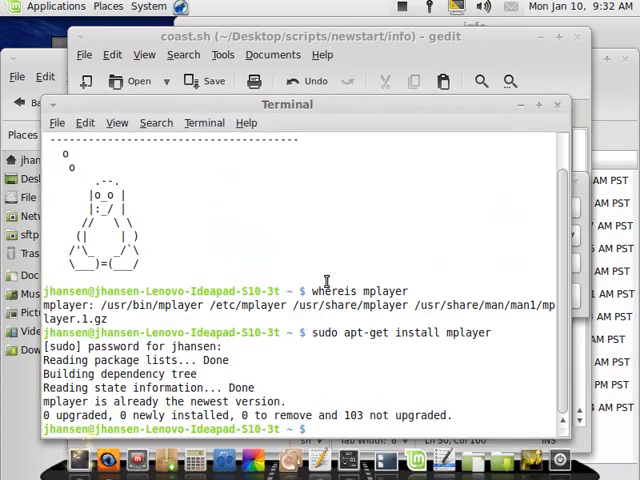
# Run date in Terminal to confirm CHOT time, then close Time and Date Settings
pyautogui.write('date')
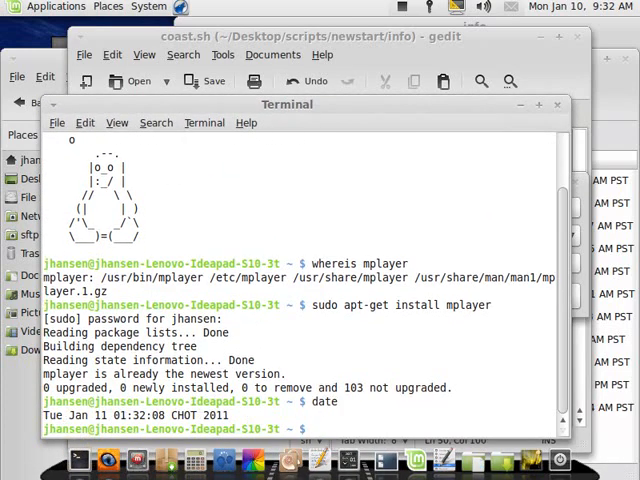
pyautogui.moveTo(464, 260)
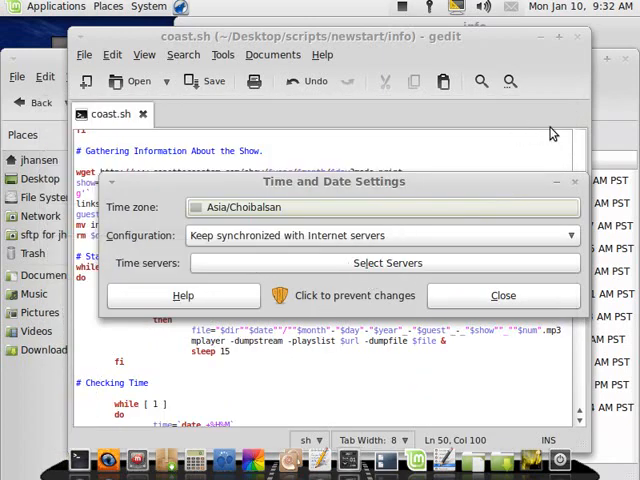
pyautogui.moveTo(464, 246)
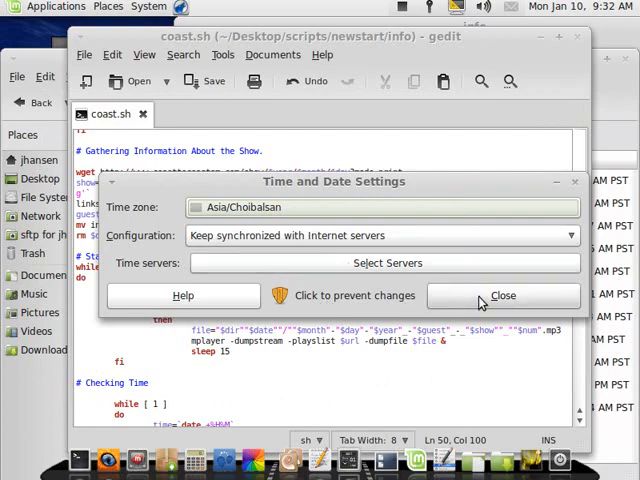
pyautogui.click(504, 296)
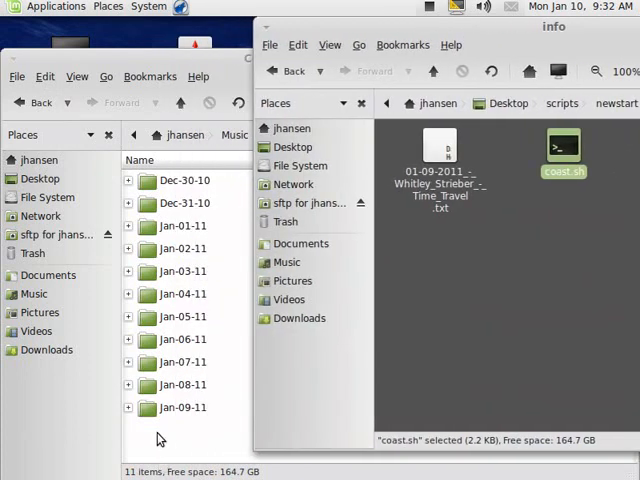
pyautogui.moveTo(204, 438)
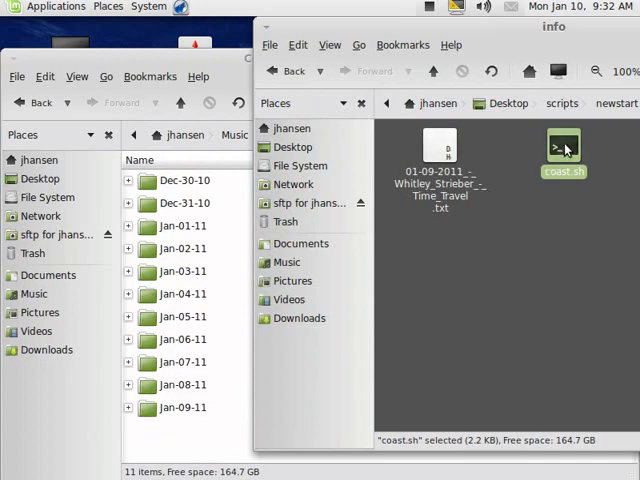
# Run coast.sh and open the newly created Jan-11-11 folder with its show info file
pyautogui.doubleClick(564, 148)
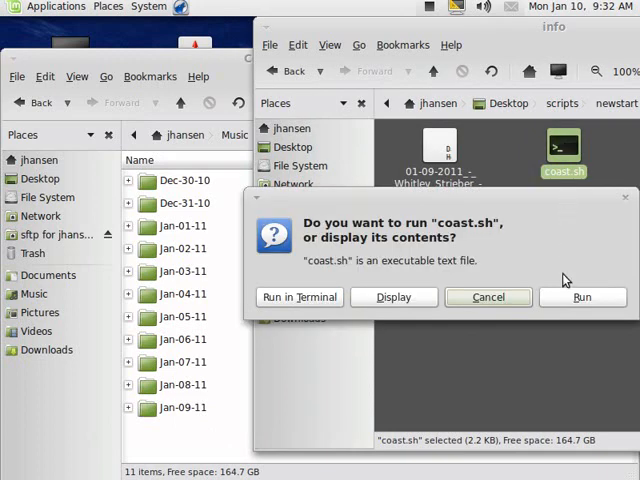
pyautogui.click(488, 296)
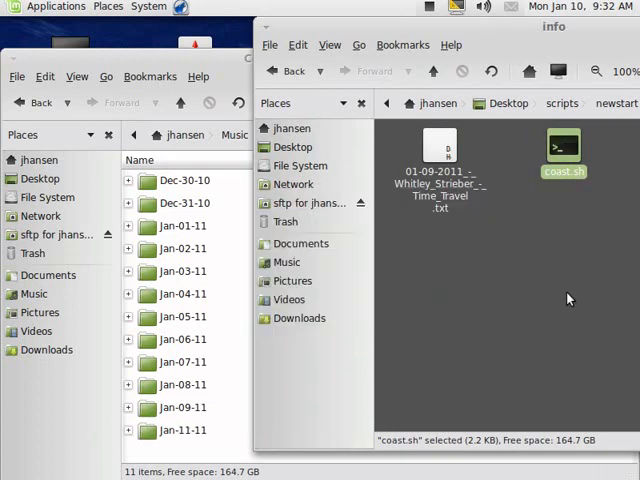
pyautogui.moveTo(196, 442)
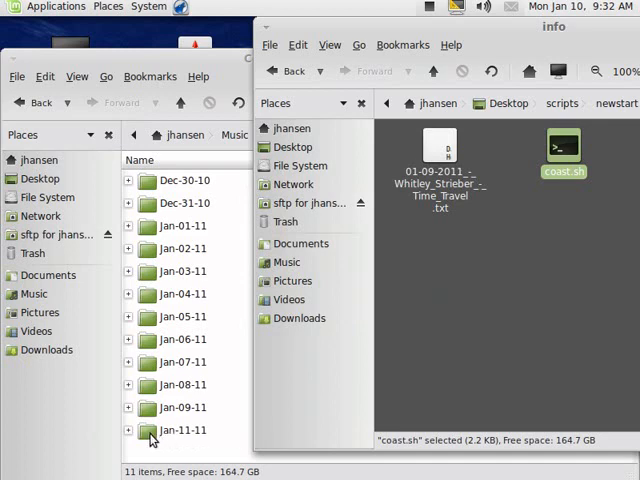
pyautogui.doubleClick(182, 430)
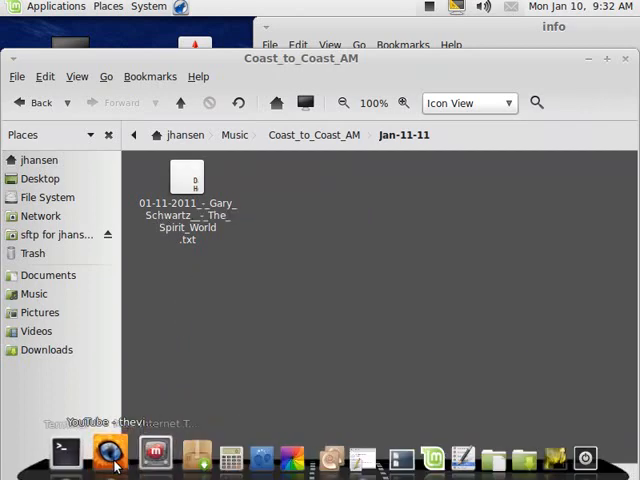
pyautogui.click(112, 456)
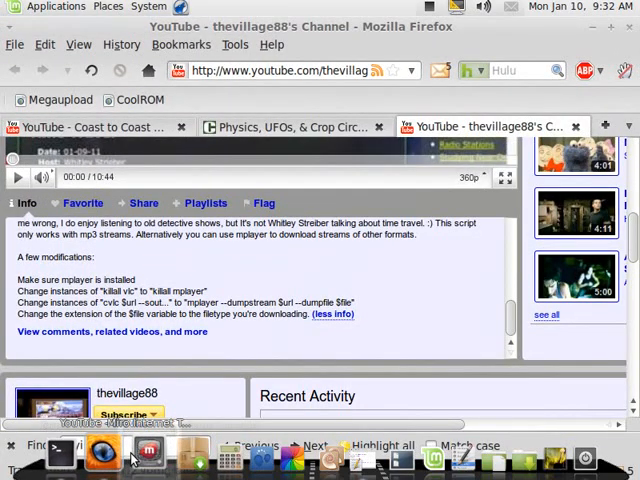
# Show the Coast to Coast AM upcoming shows page at the Tuesday January 11, 2011 Gary Schwartz listing
pyautogui.write('tryi')
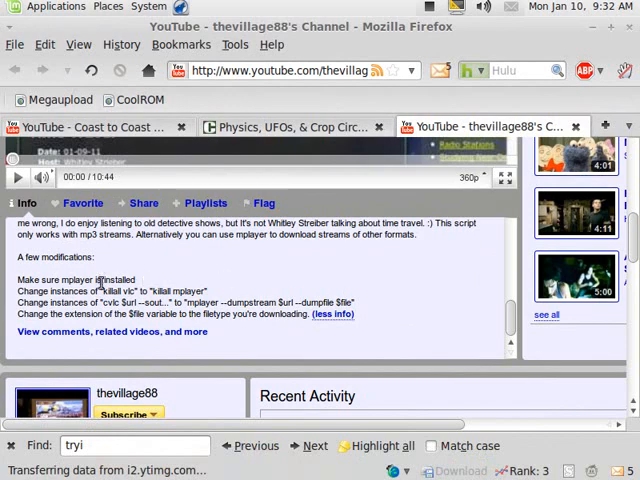
pyautogui.click(290, 128)
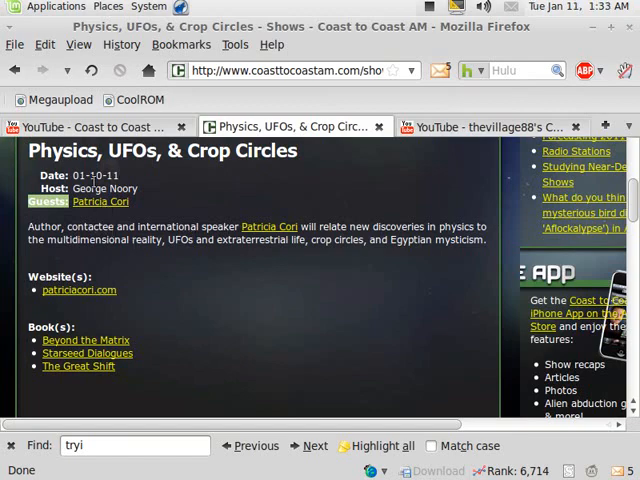
pyautogui.scroll(3)
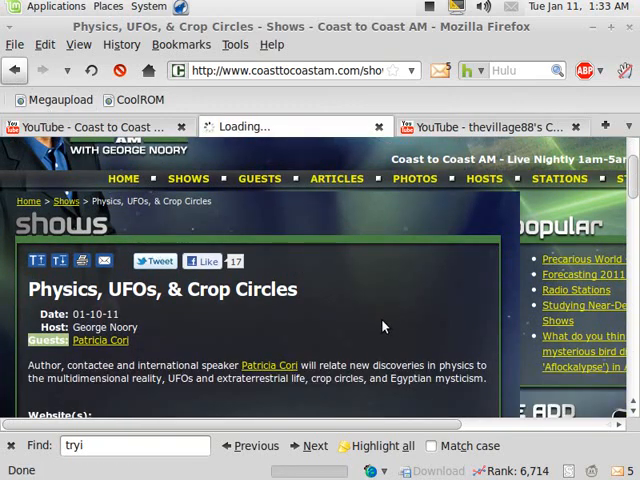
pyautogui.scroll(-3)
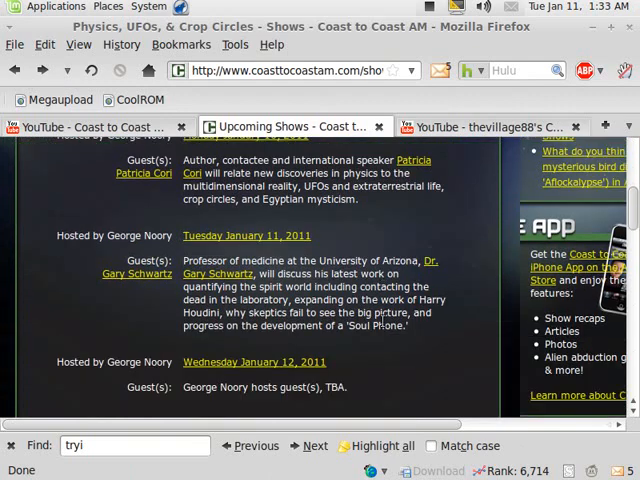
pyautogui.moveTo(130, 272)
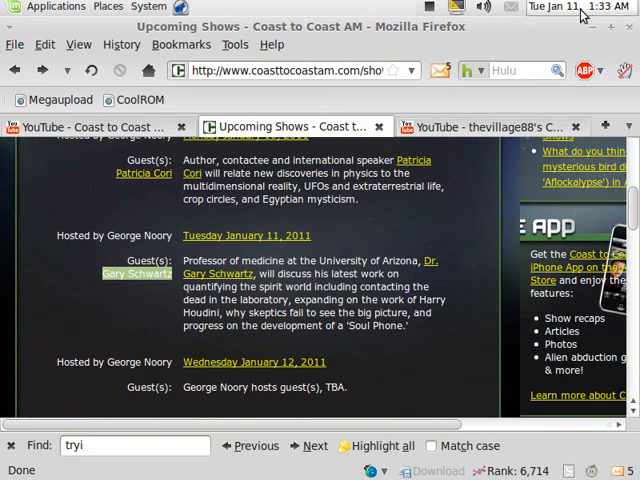
pyautogui.moveTo(528, 48)
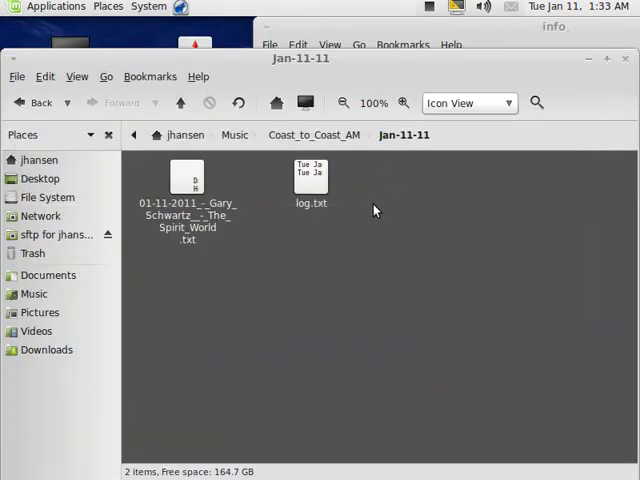
# Open log.txt from the Jan-11-11 folder in gedit
pyautogui.click(310, 176)
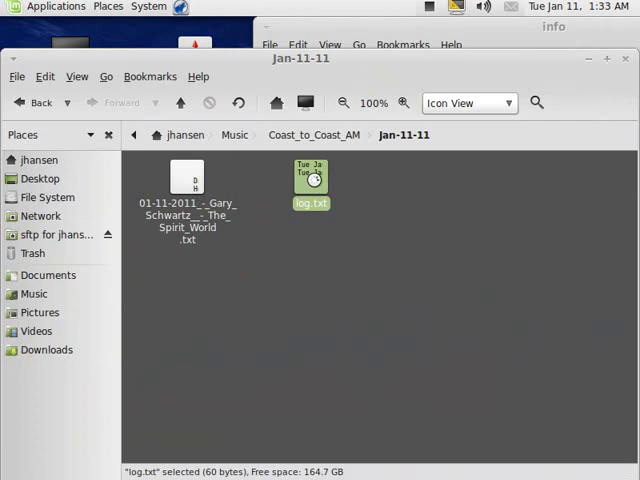
pyautogui.doubleClick(312, 178)
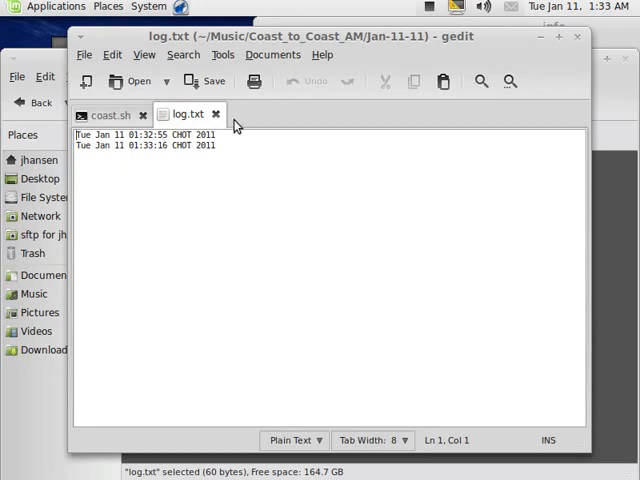
# Switch back to the coast.sh tab and scroll to its Checking Time section
pyautogui.click(100, 114)
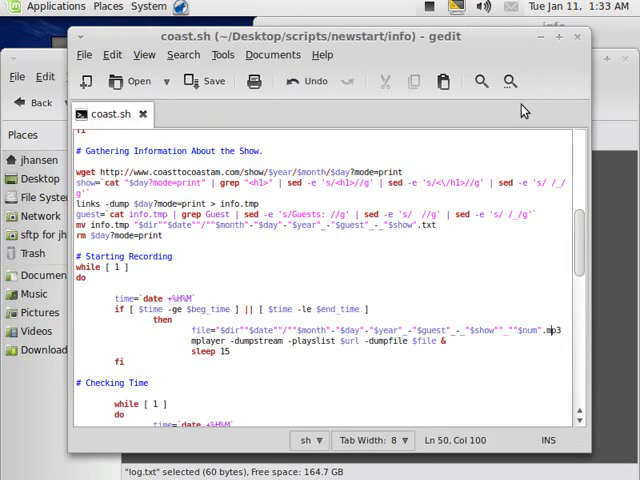
pyautogui.scroll(-3)
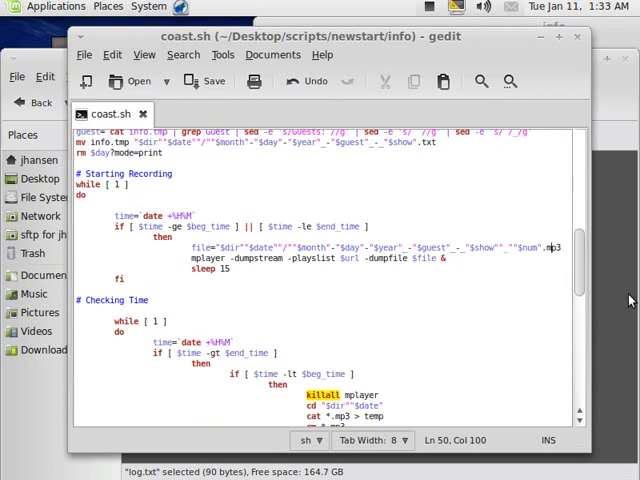
pyautogui.moveTo(608, 264)
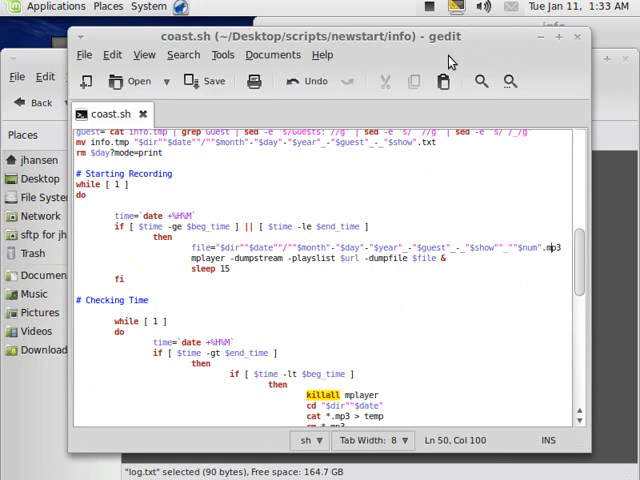
pyautogui.moveTo(360, 130)
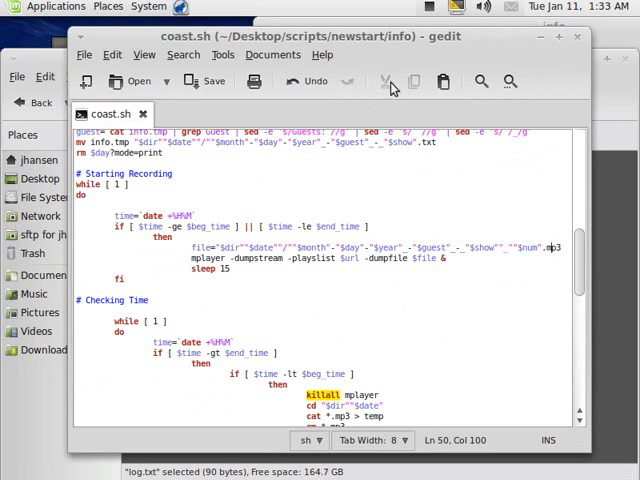
pyautogui.moveTo(428, 10)
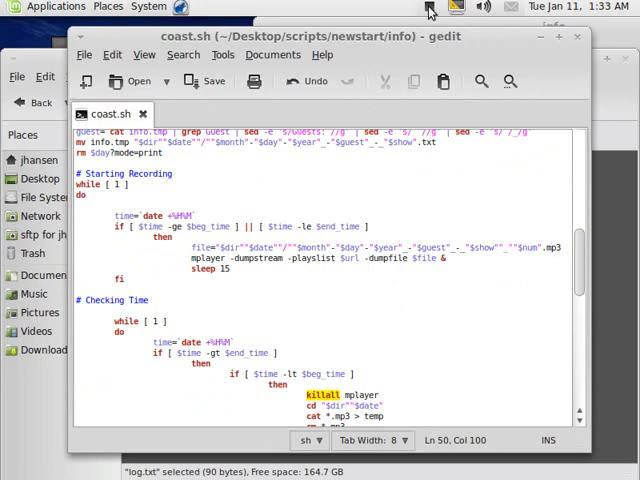